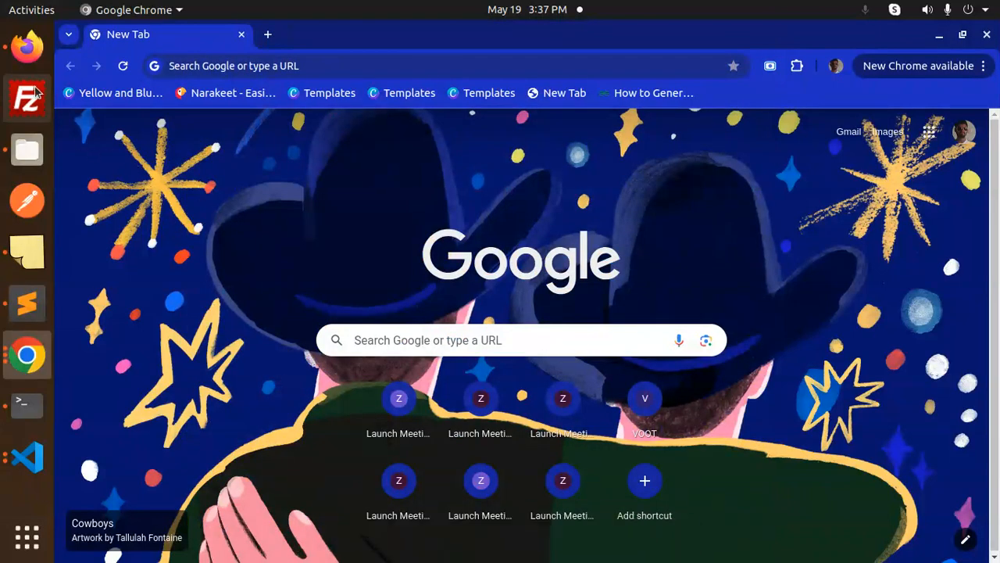
View the notes with the public storage URL template and example from the top.
click(26, 303)
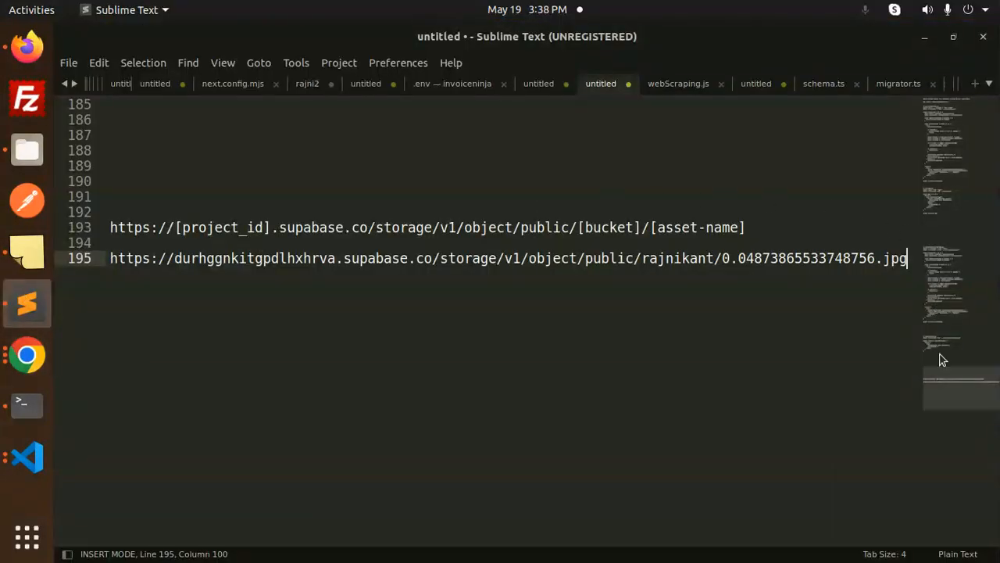
mouse_move(943, 396)
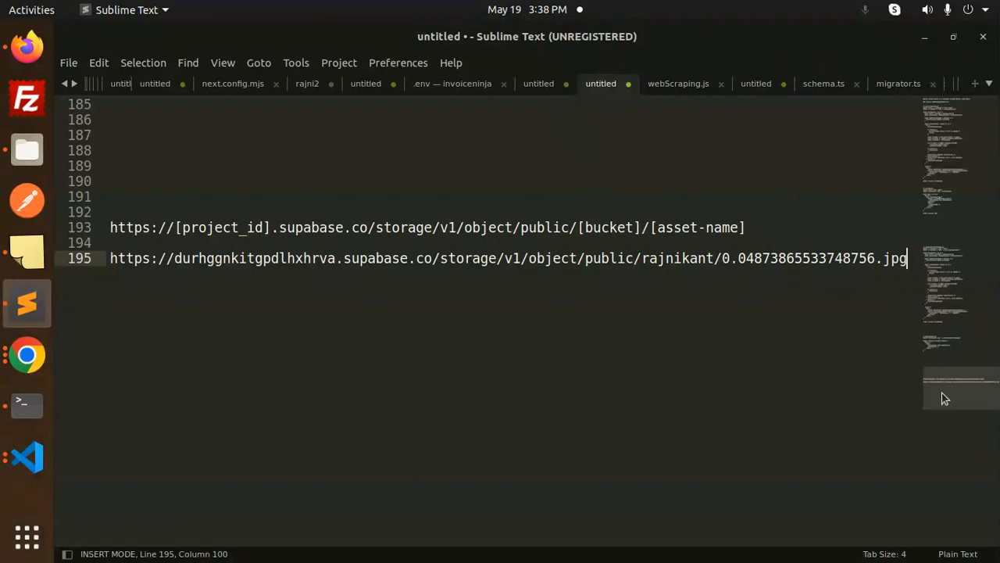
key(ctrl+Home)
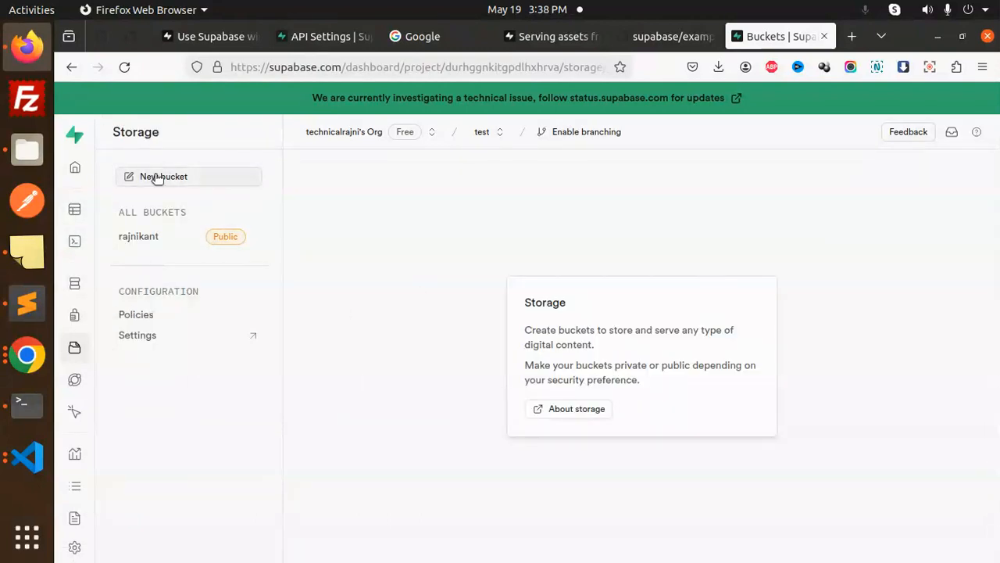
Start creating a new storage bucket in the Supabase dashboard.
click(164, 176)
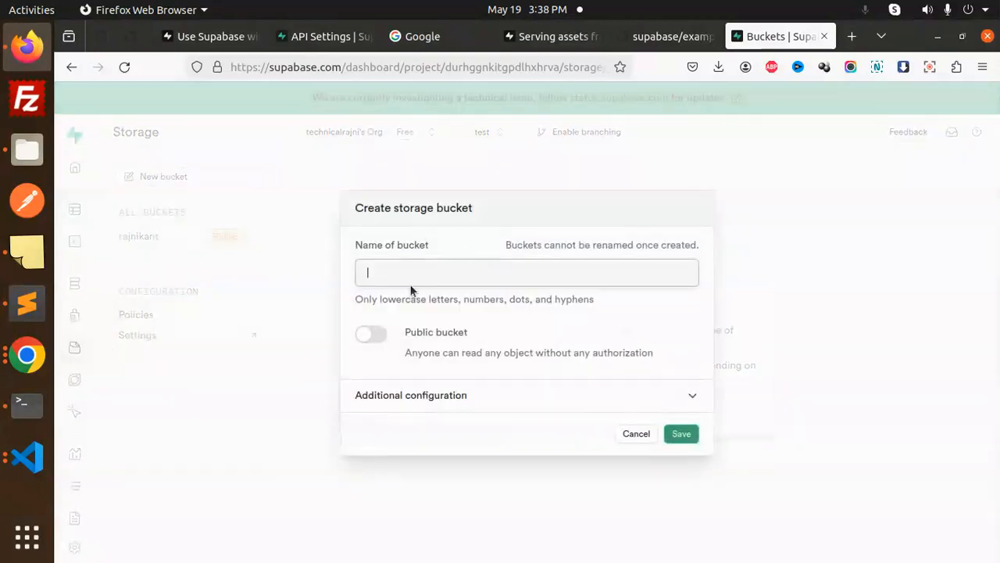
mouse_move(474, 333)
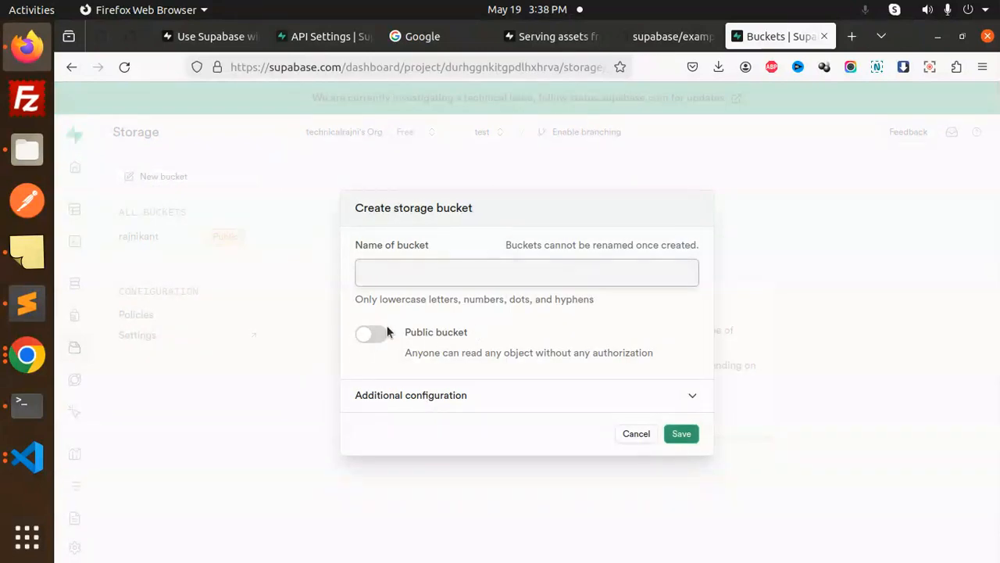
mouse_move(477, 341)
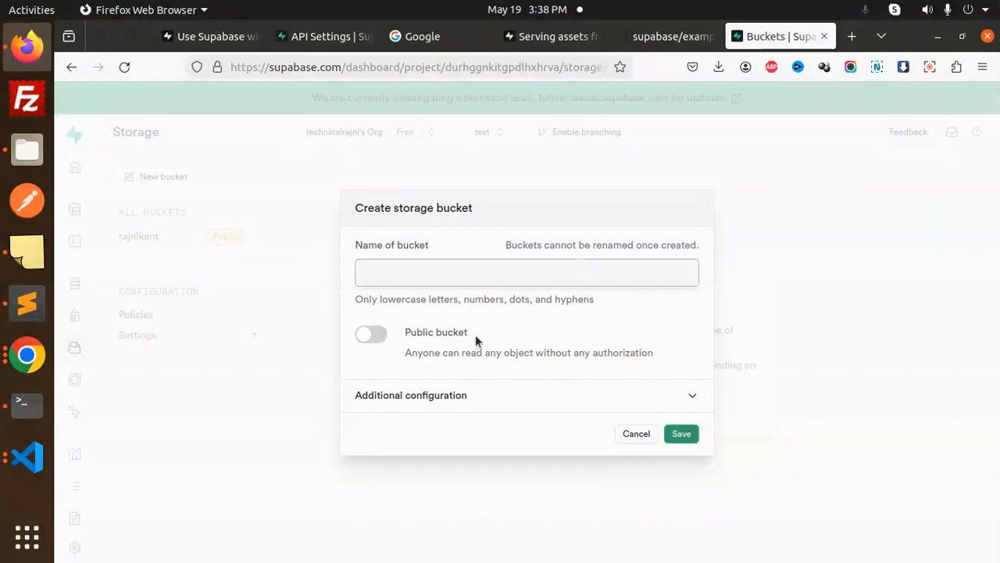
mouse_move(612, 439)
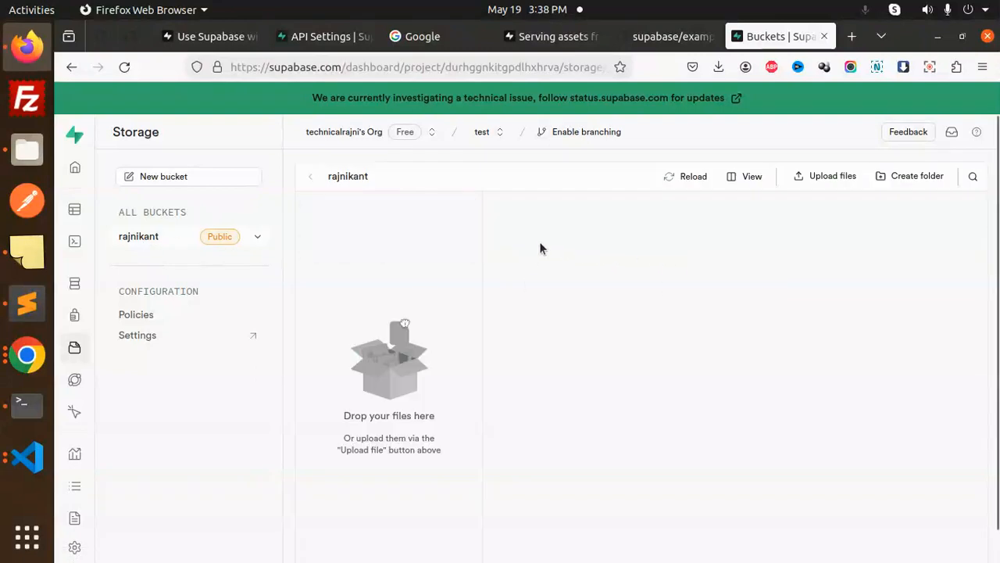
mouse_move(136, 314)
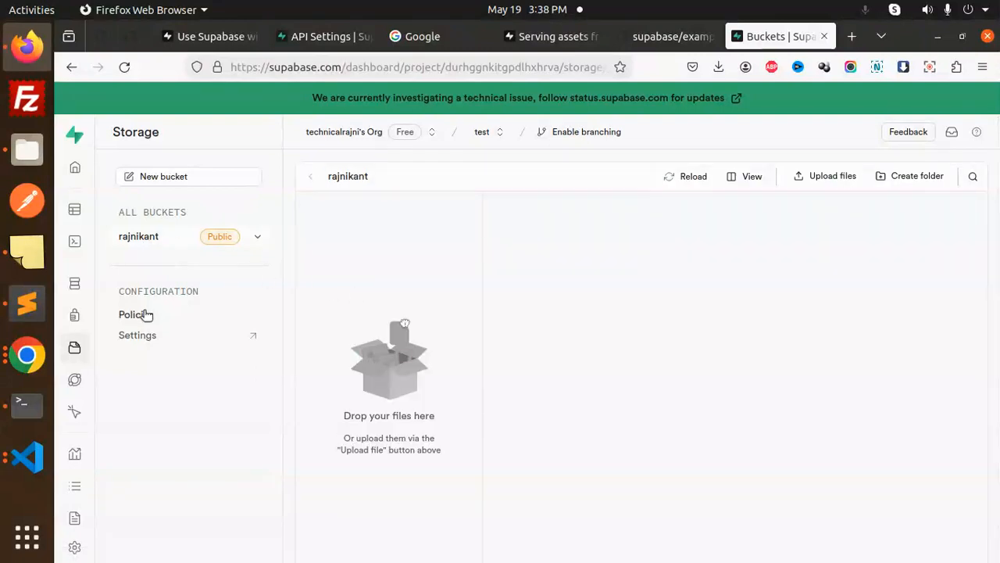
Go to Storage Policies and start a fully customized new policy for rajnikant.
click(137, 314)
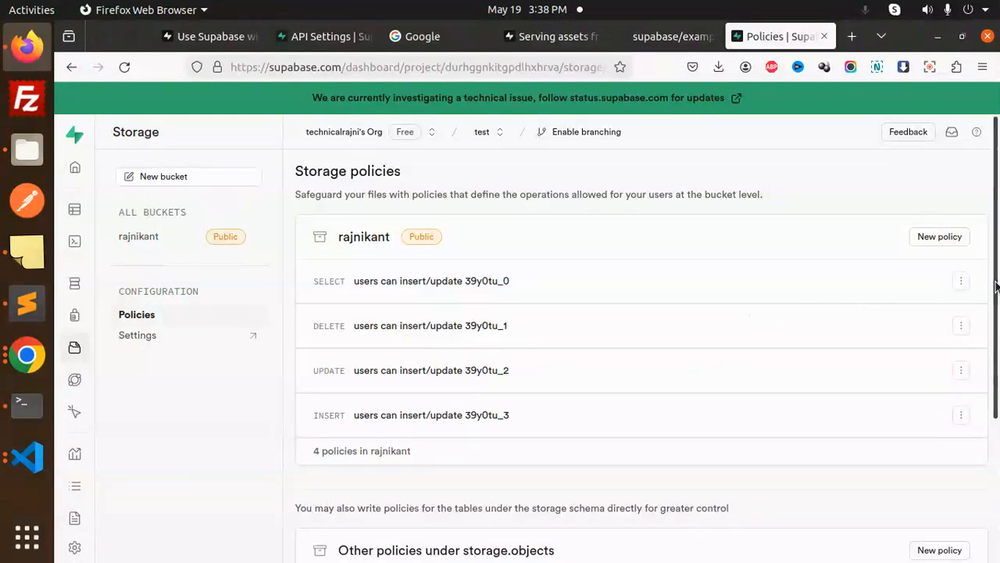
mouse_move(270, 315)
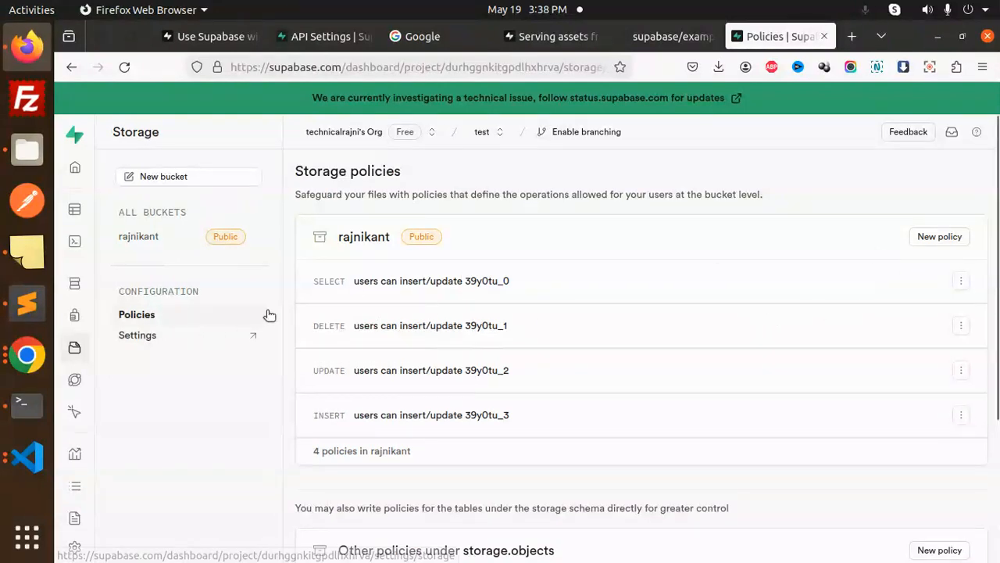
click(940, 236)
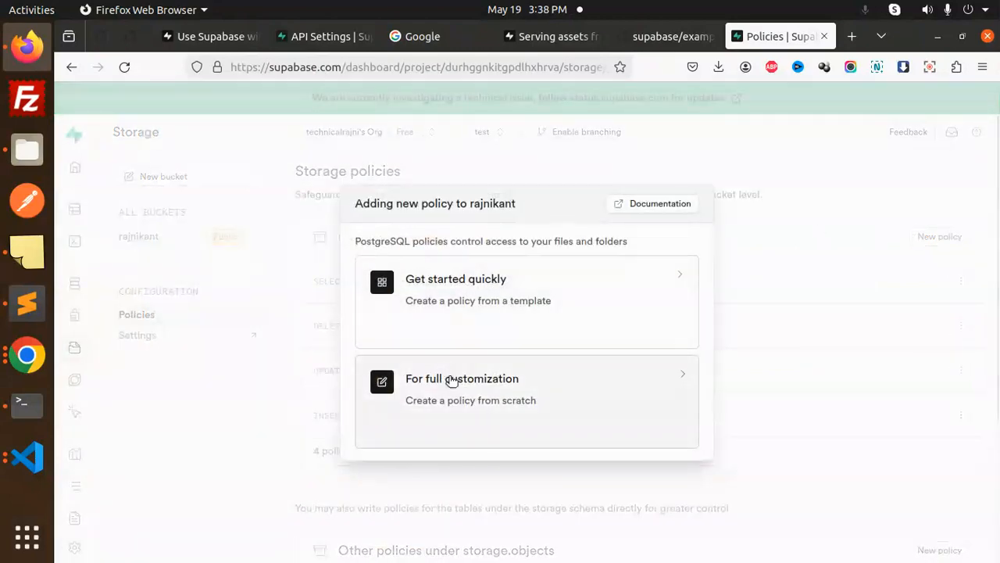
click(462, 378)
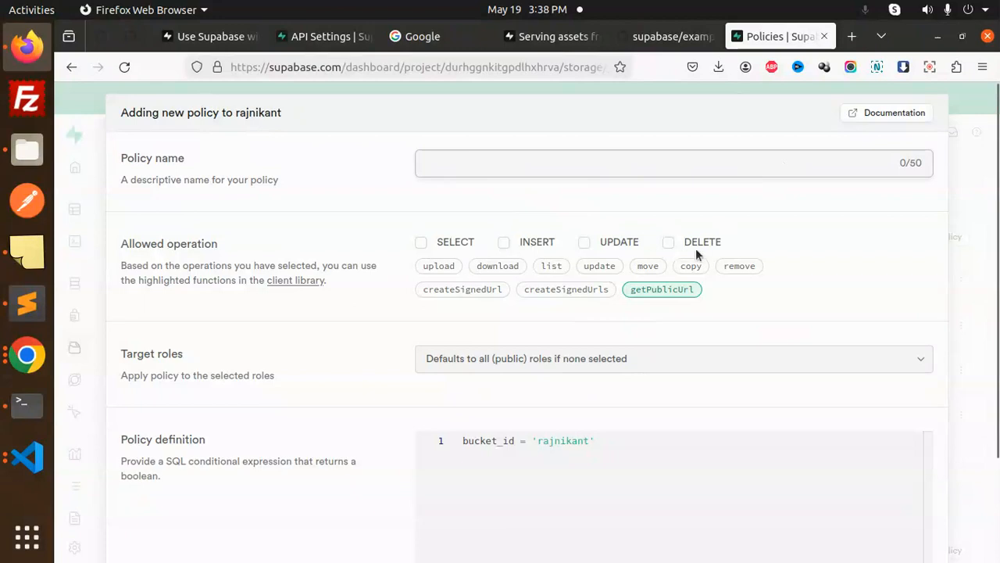
mouse_move(942, 330)
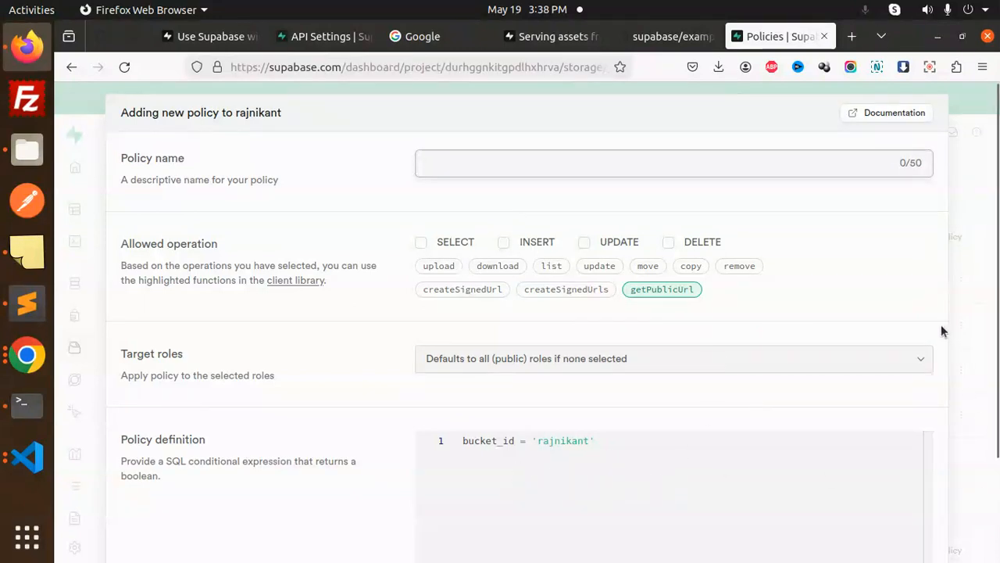
Review the custom policy form covering the four existing SELECT, DELETE, UPDATE, INSERT rules.
scroll(down, 3)
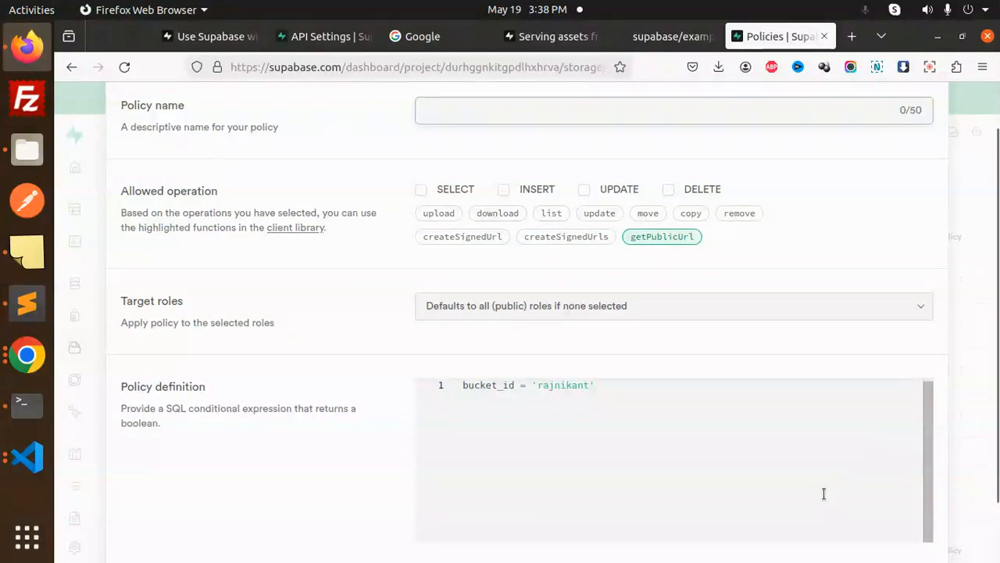
scroll(down, 3)
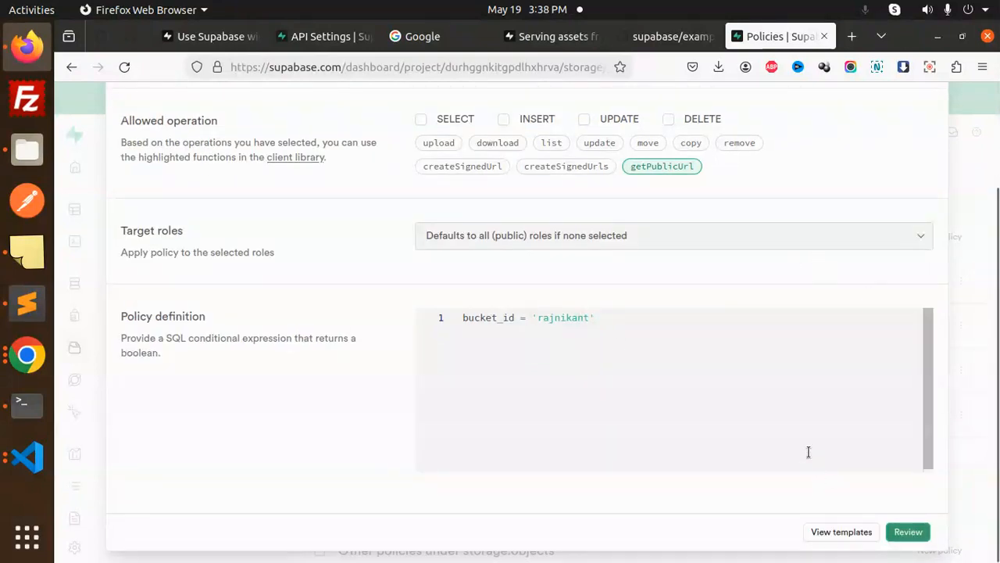
scroll(up, 3)
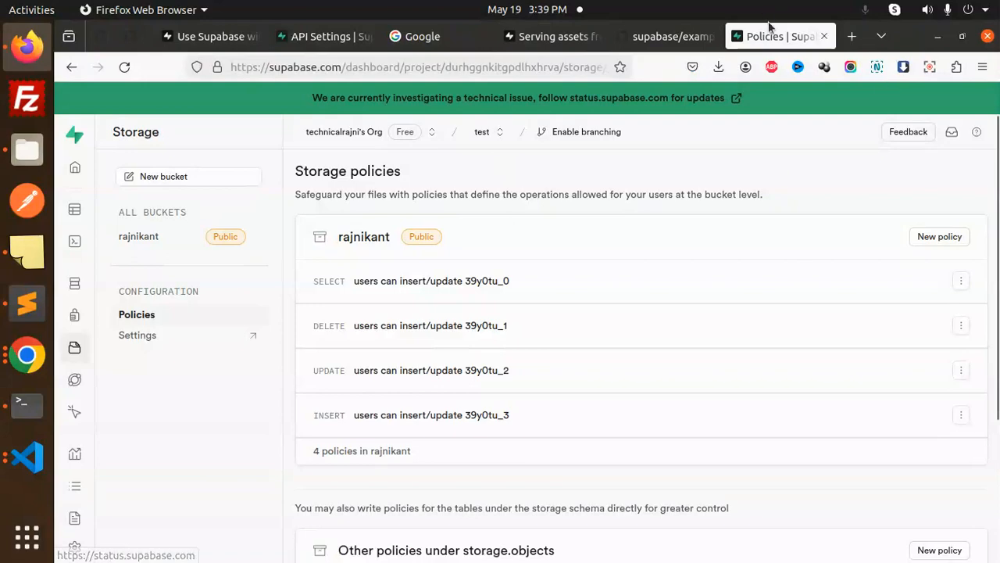
Load the React app at localhost:3000, confirm the rajnikant bucket is empty, and return to it.
click(852, 36)
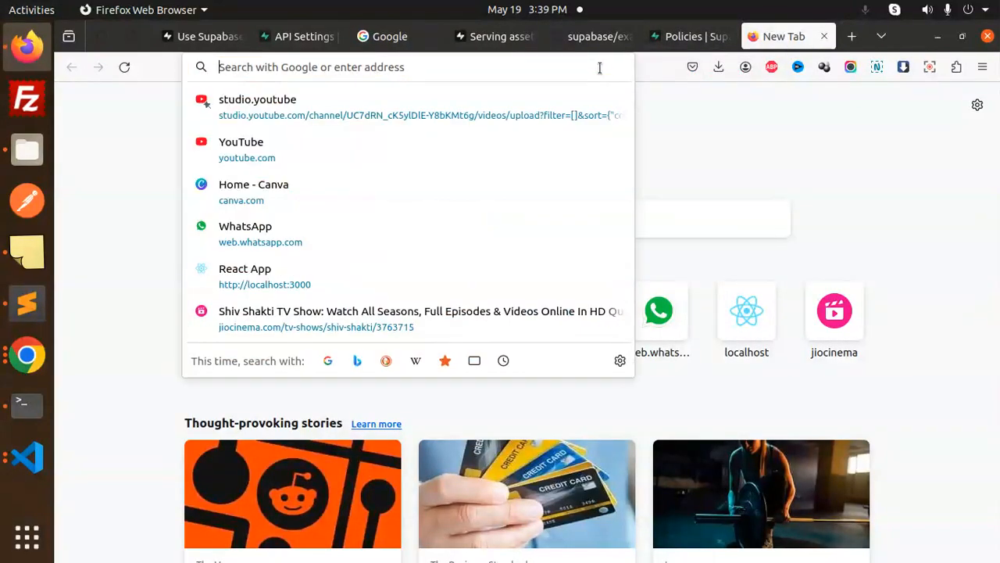
click(244, 268)
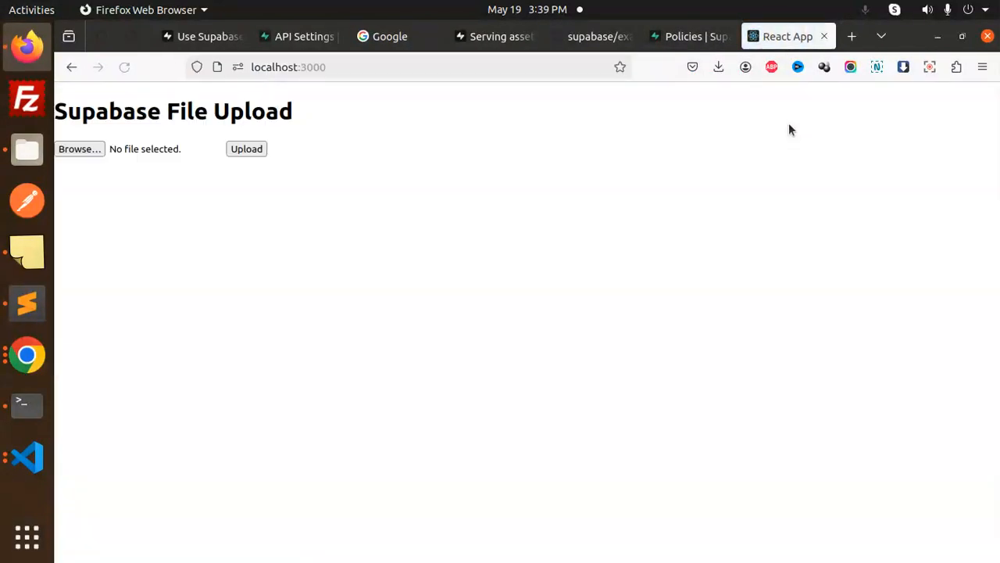
click(686, 36)
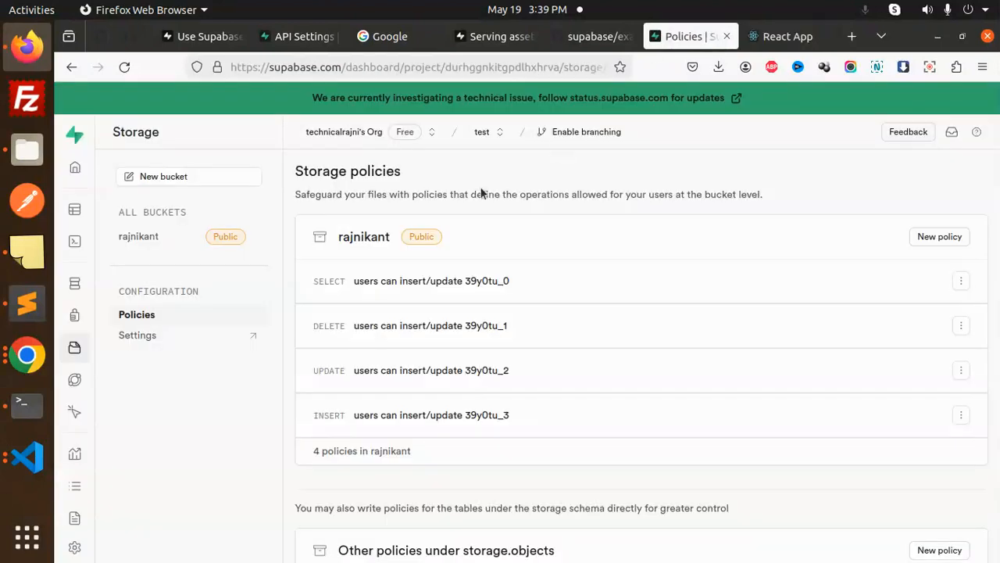
click(138, 236)
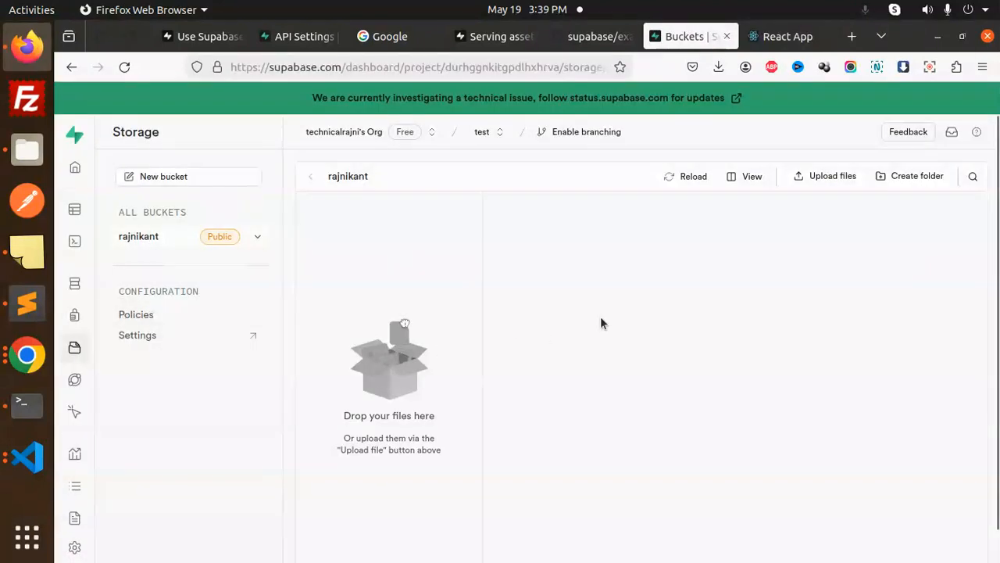
click(788, 36)
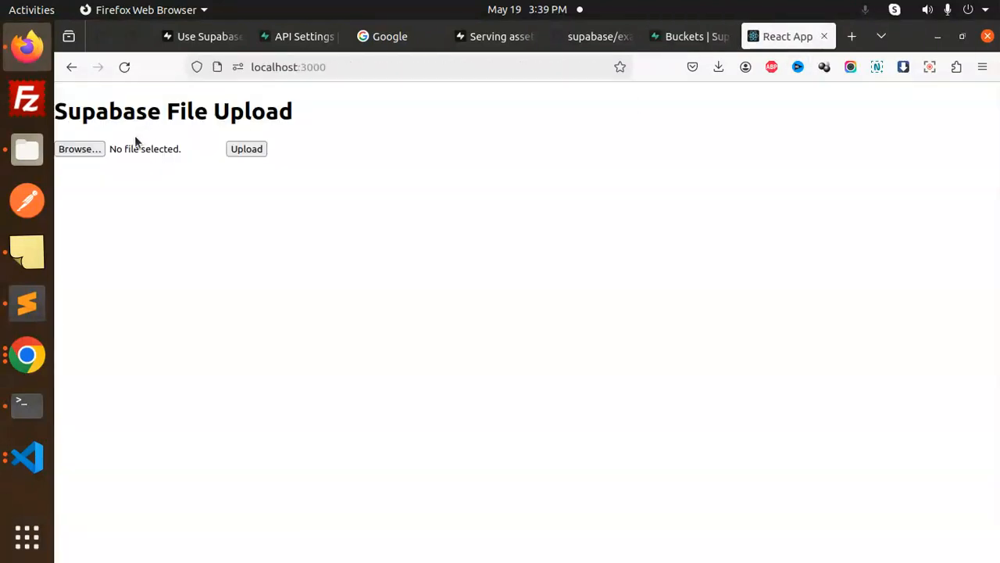
Choose the Adding a Top Loading Progress Bar in React.png image for upload.
click(78, 149)
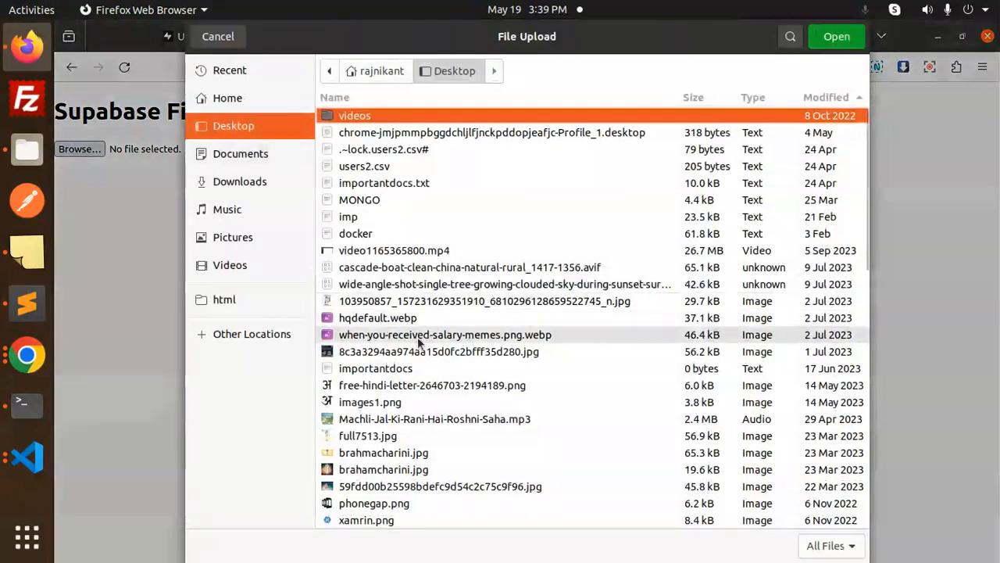
click(240, 181)
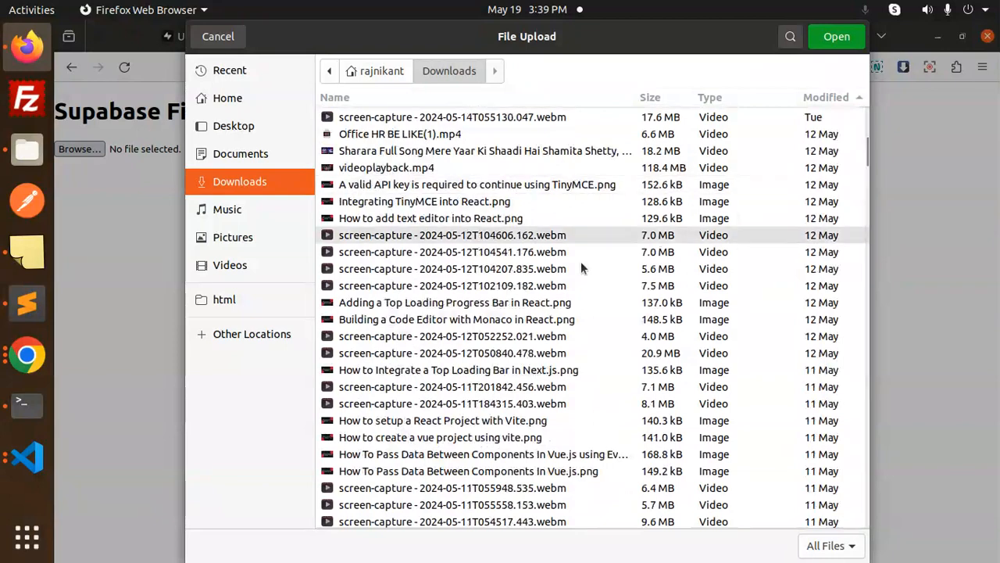
click(836, 36)
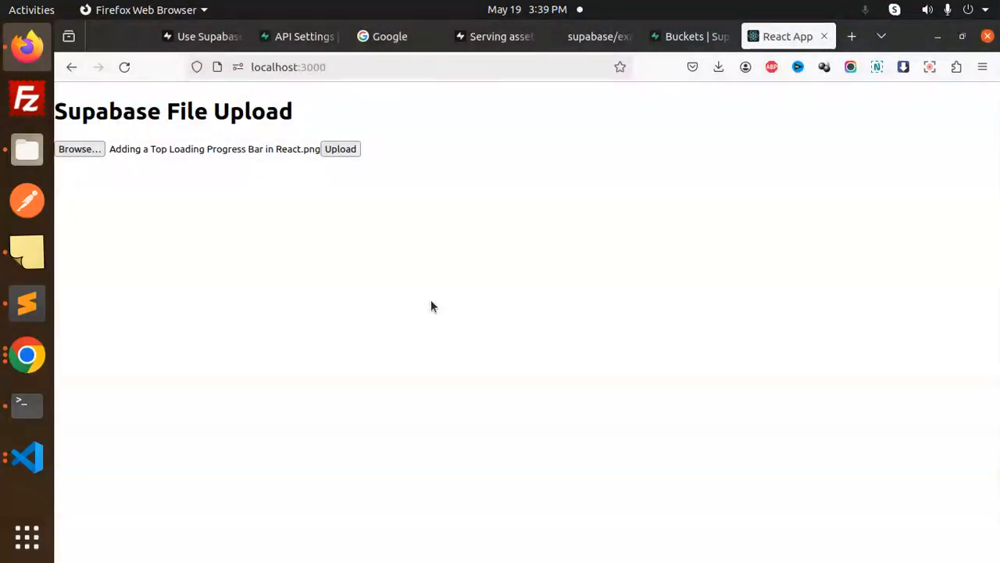
Upload the image to storage and select its returned public URL.
click(340, 149)
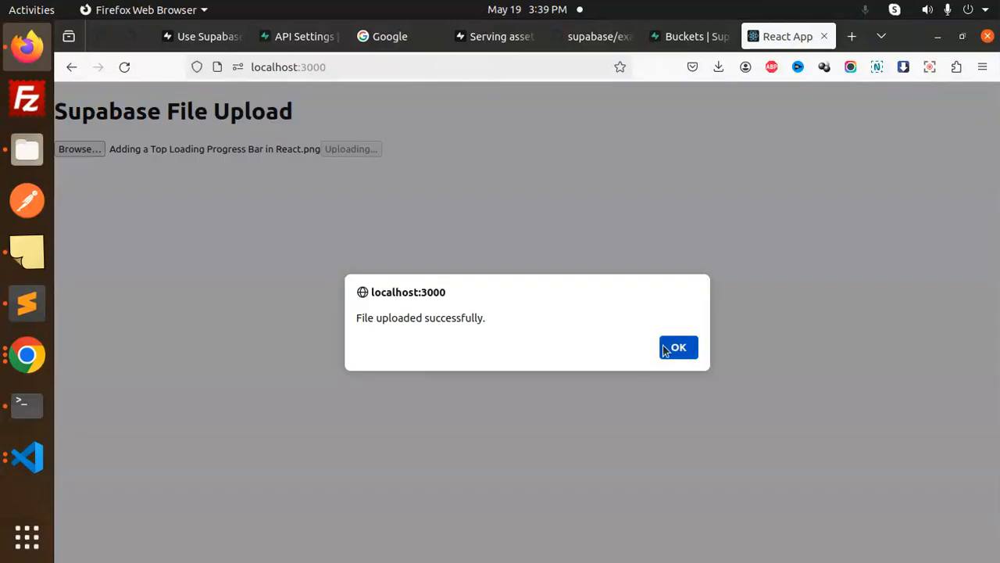
click(678, 347)
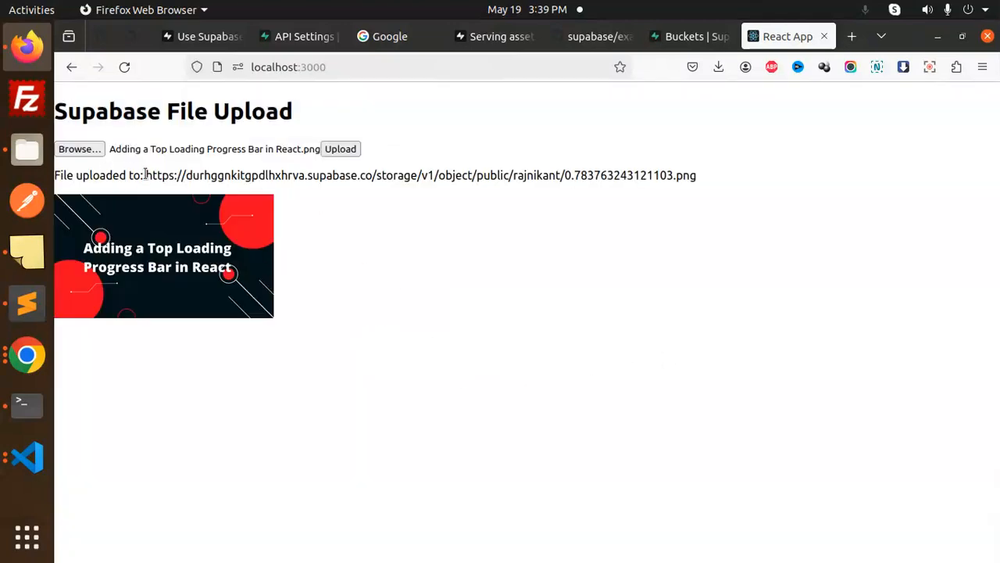
triple_click(420, 175)
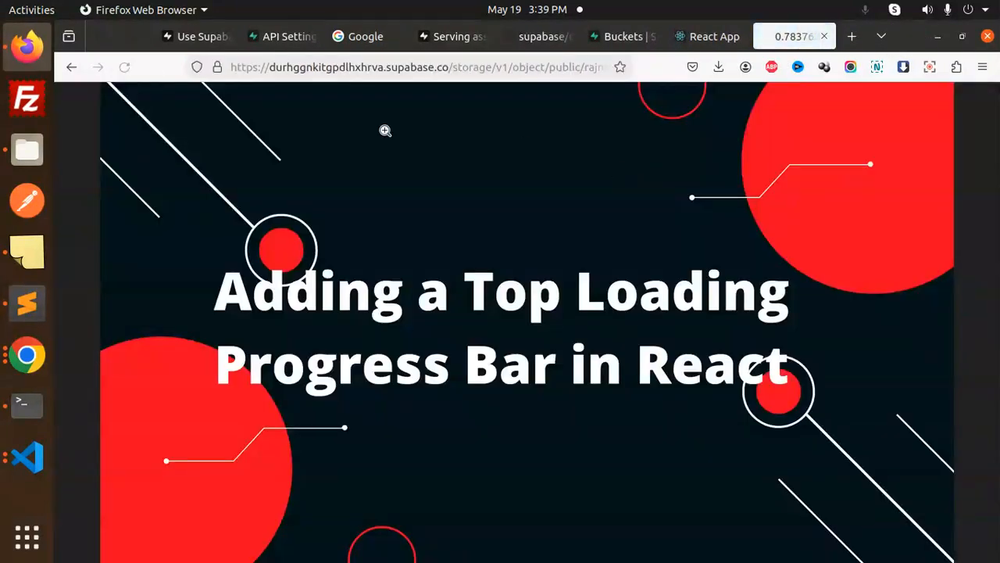
Reload the rajnikant bucket and show the uploaded 0.783763243121103.png preview and details.
click(707, 36)
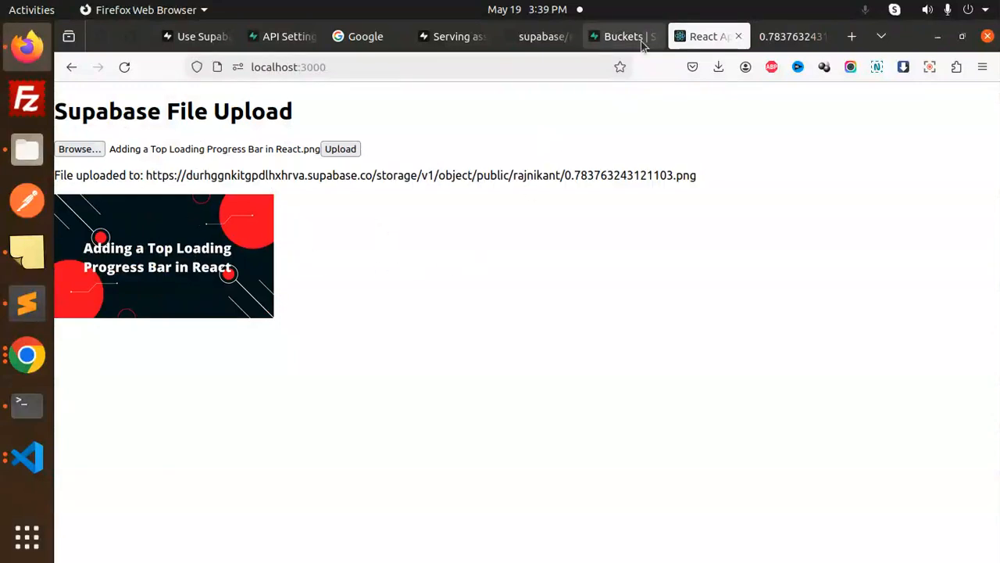
mouse_move(624, 36)
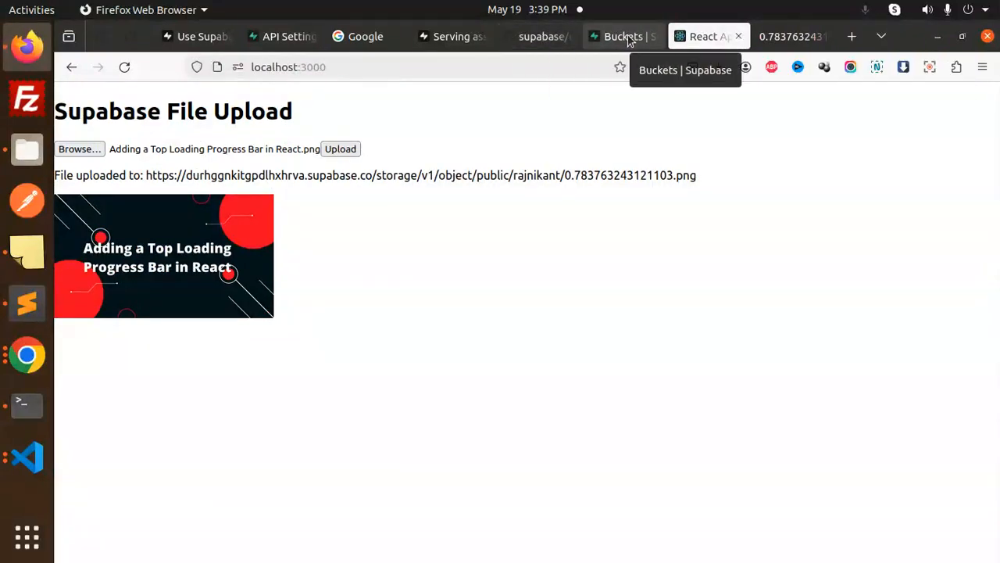
click(623, 36)
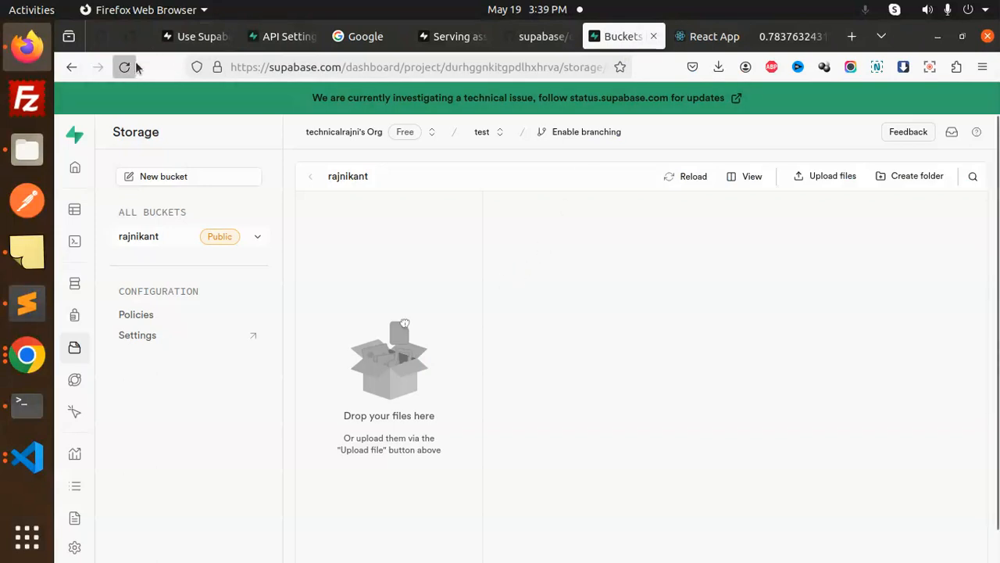
click(124, 67)
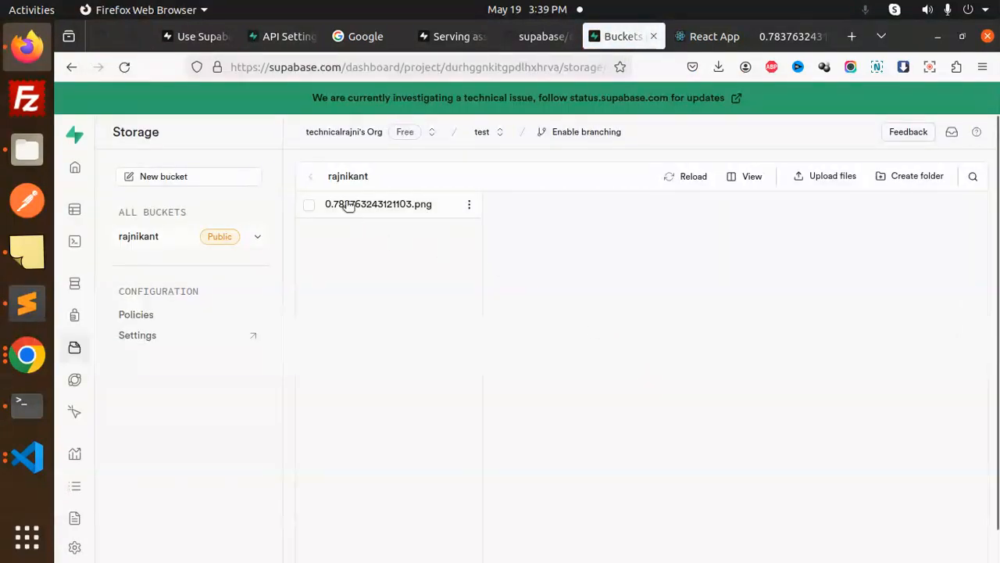
click(378, 204)
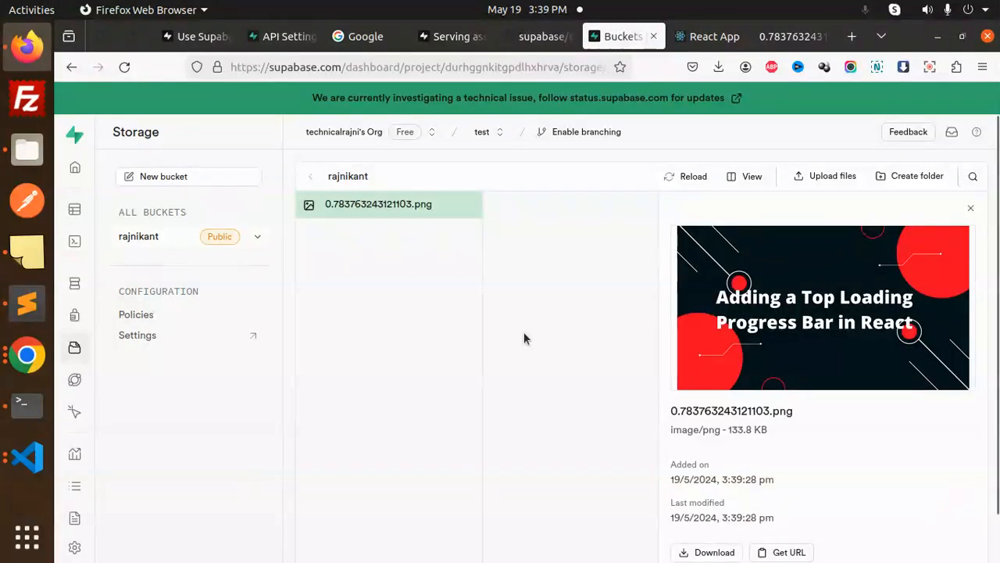
mouse_move(27, 457)
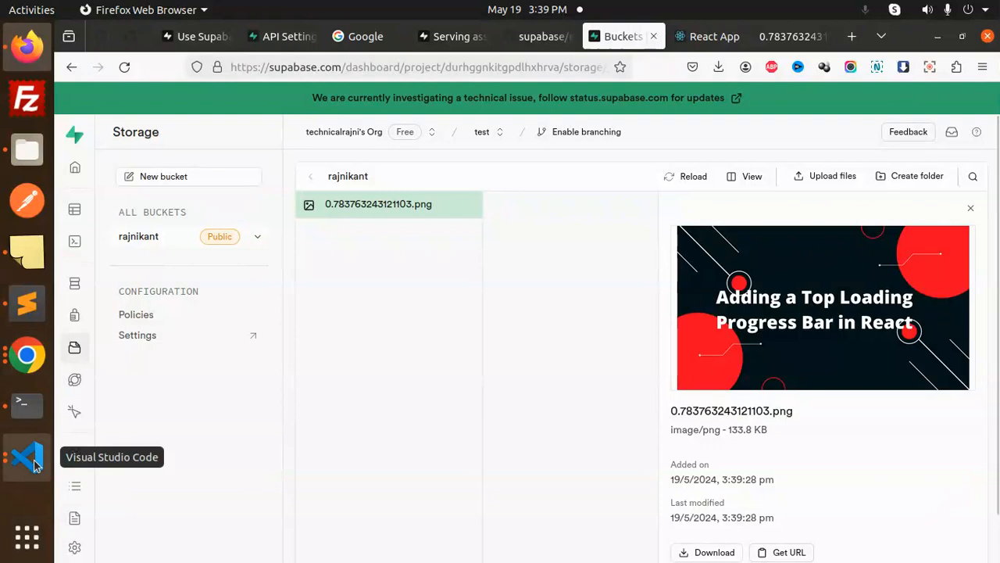
Show the FileUpload.js upload handler around the getPublicUrl call in VS Code.
click(25, 457)
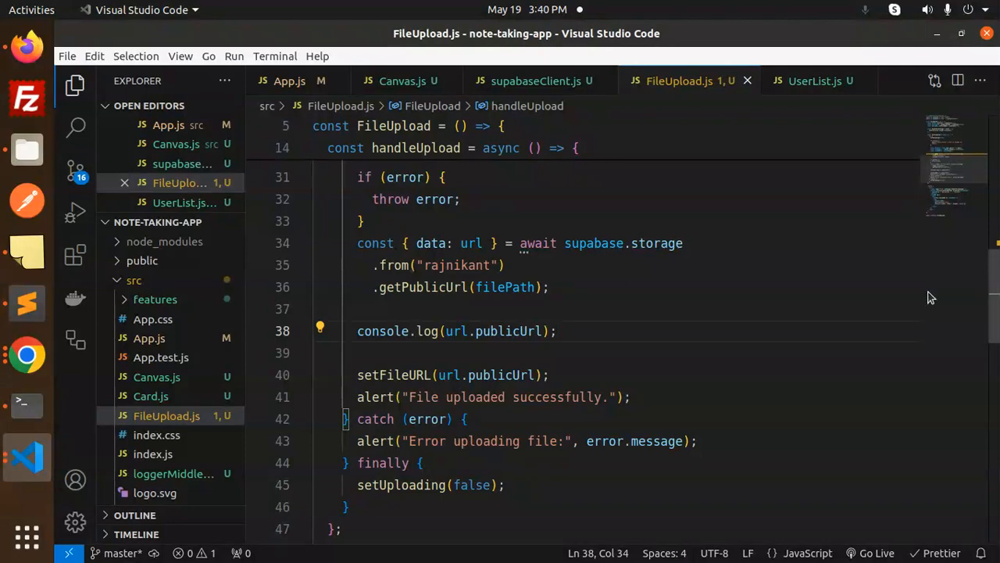
scroll(up, 3)
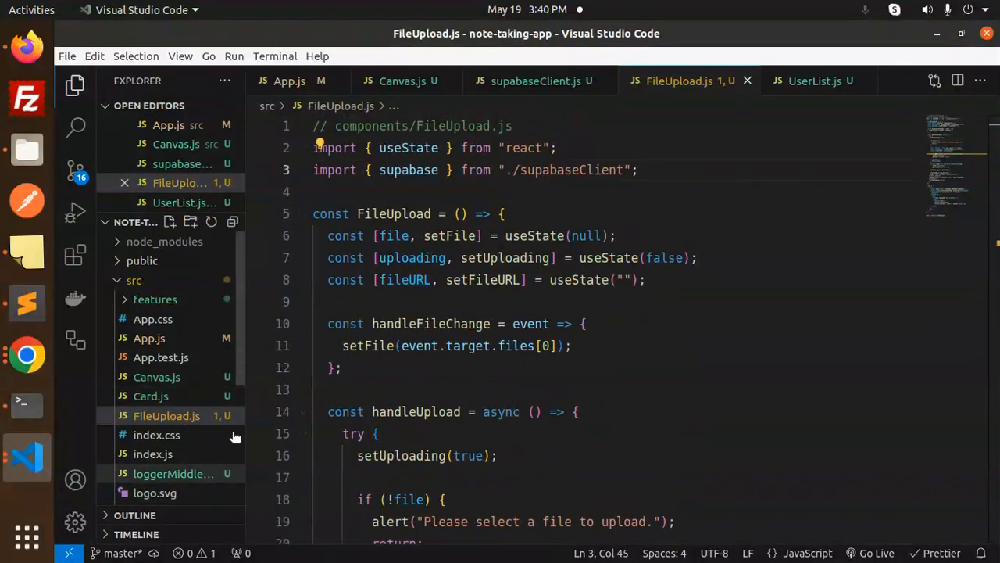
Show supabaseClient.js with the supabaseUrl and key used to create the client.
click(536, 81)
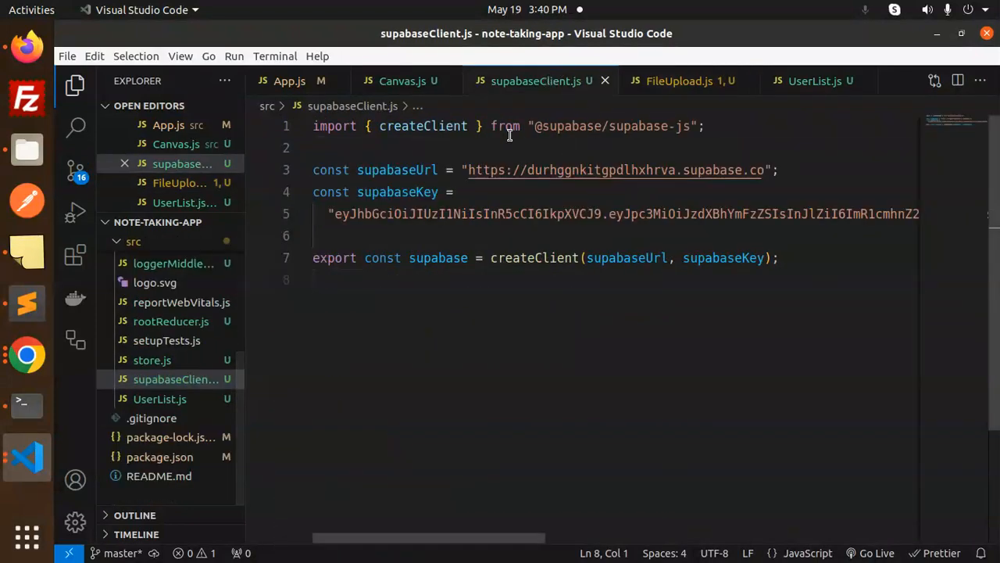
double_click(397, 170)
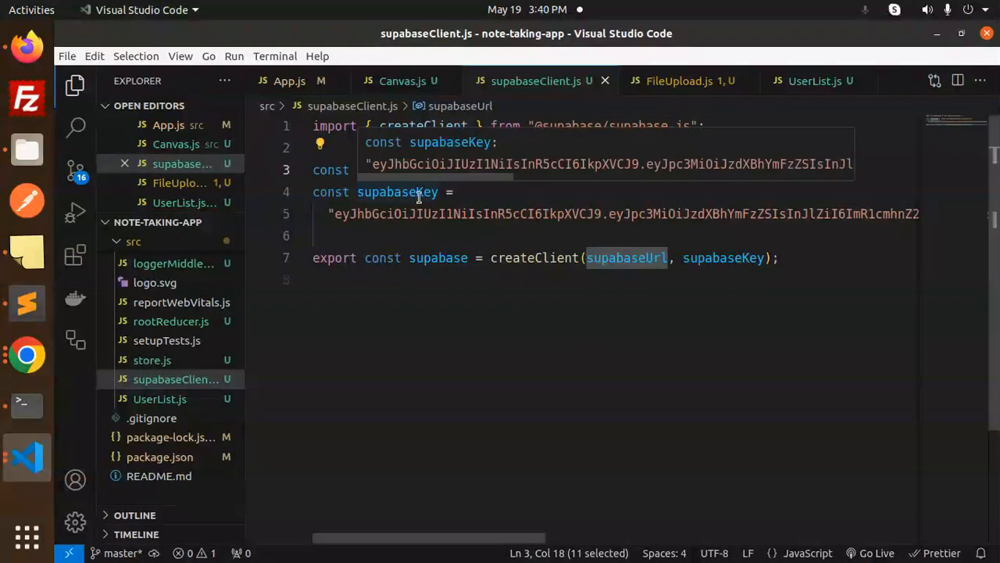
click(409, 313)
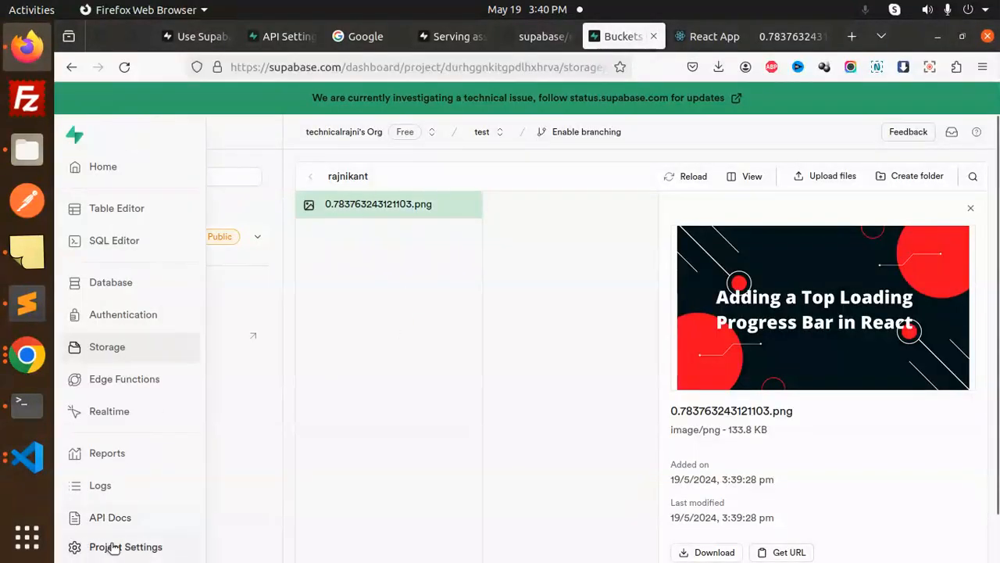
mouse_move(125, 546)
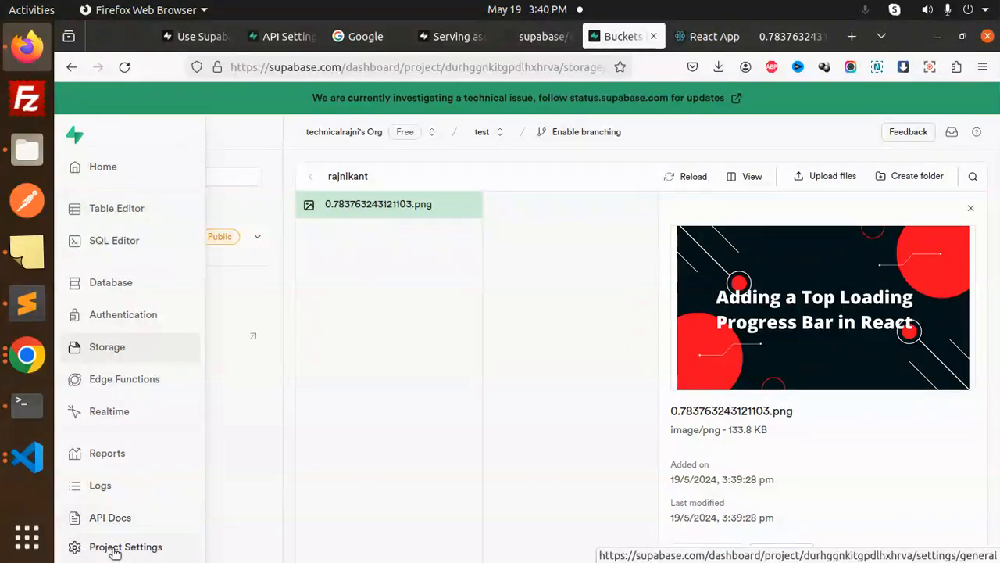
View the project URL and anon public key in API Settings, then return to VS Code.
click(125, 546)
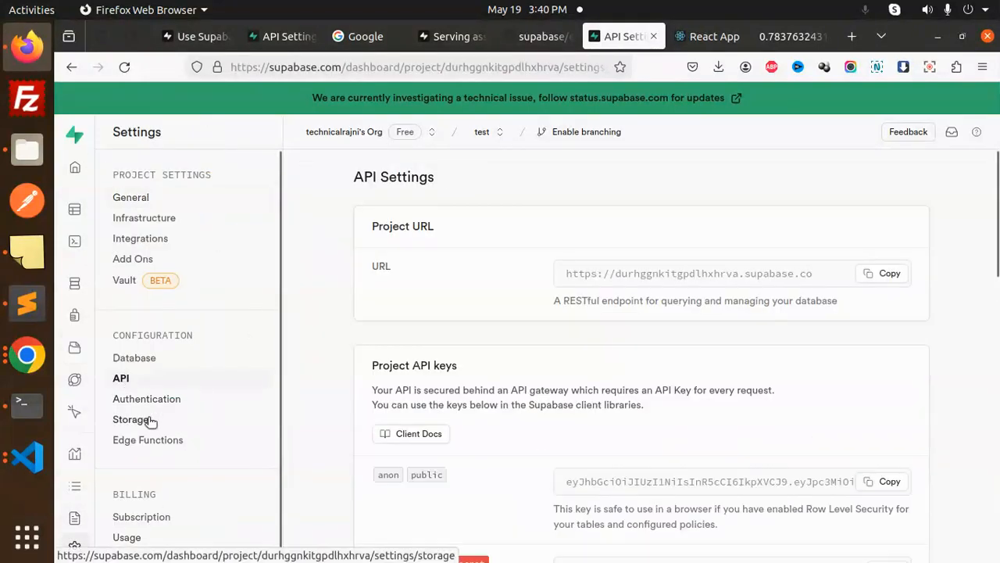
mouse_move(450, 358)
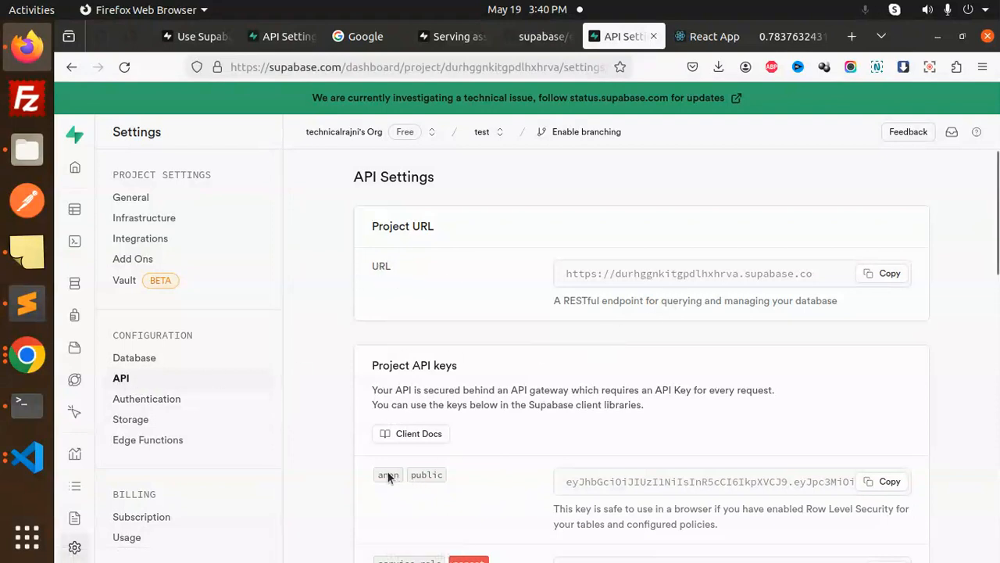
scroll(down, 3)
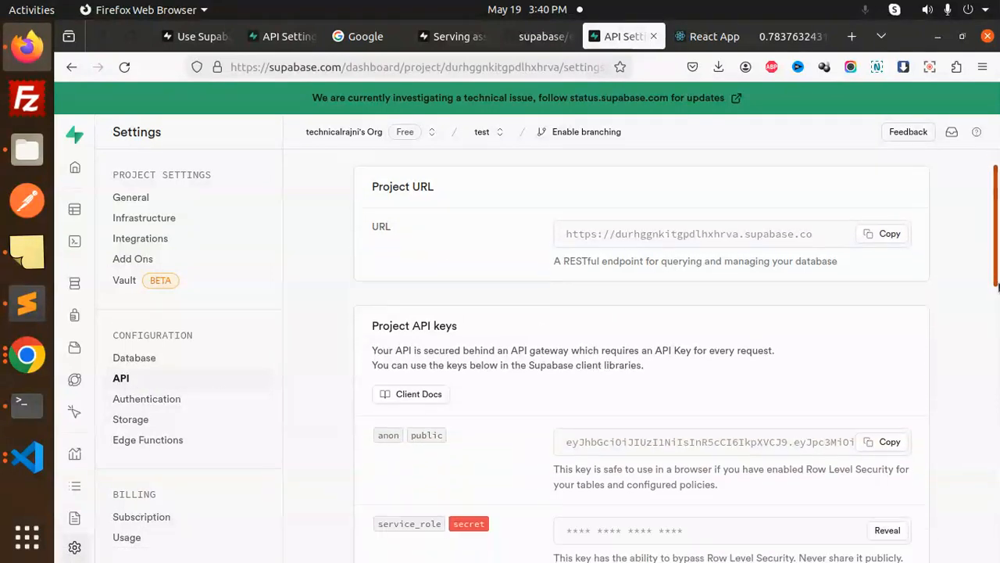
click(27, 456)
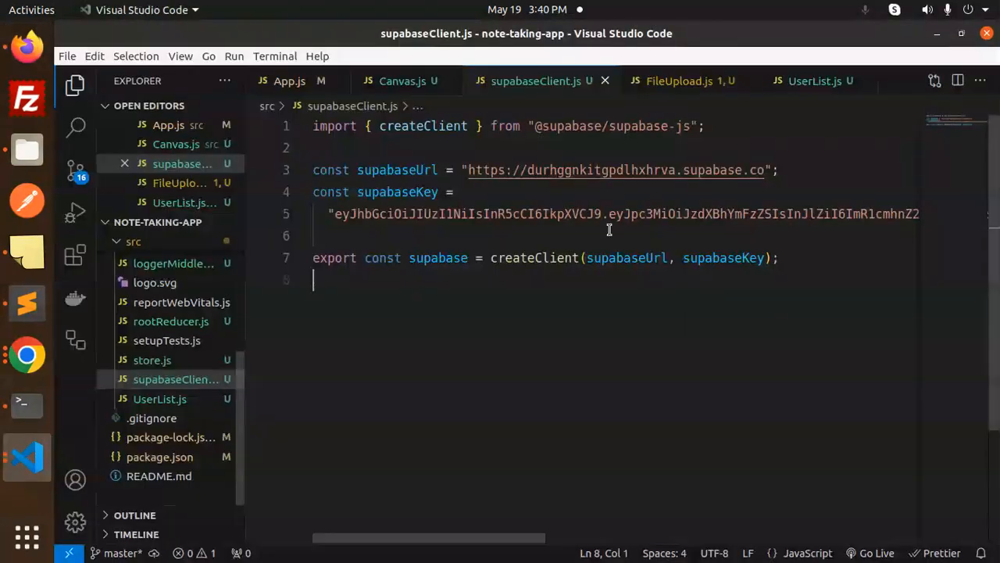
mouse_move(338, 80)
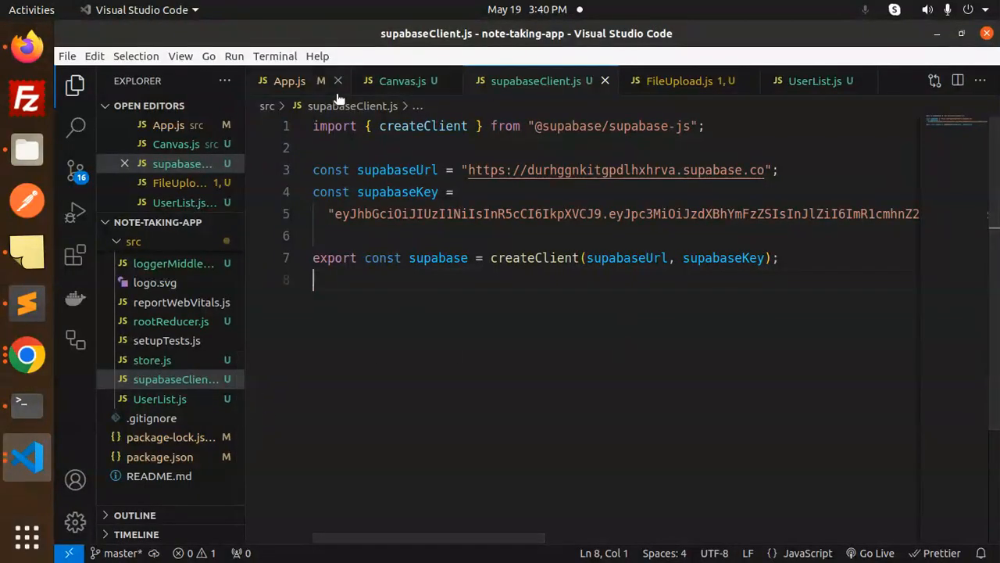
click(679, 80)
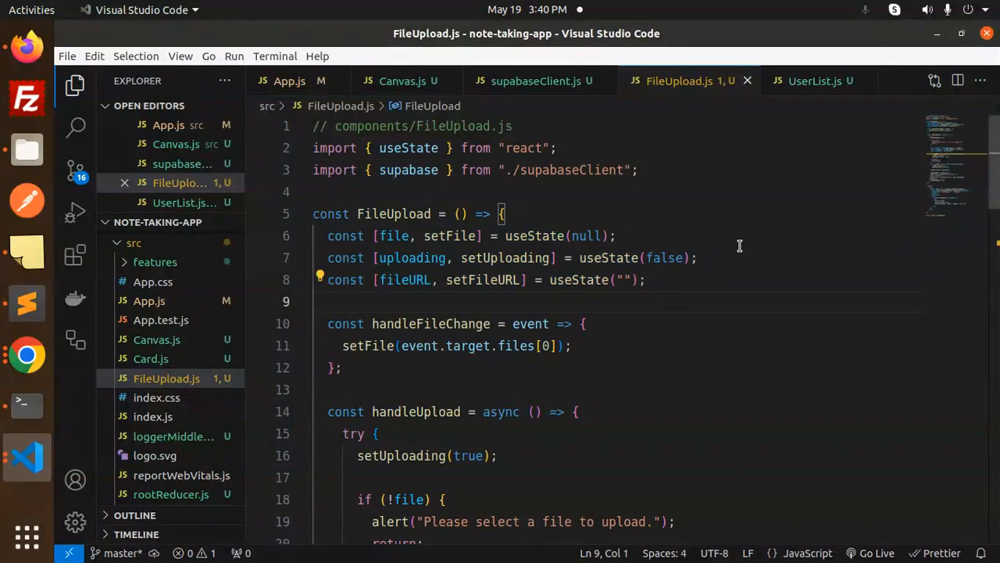
scroll(down, 3)
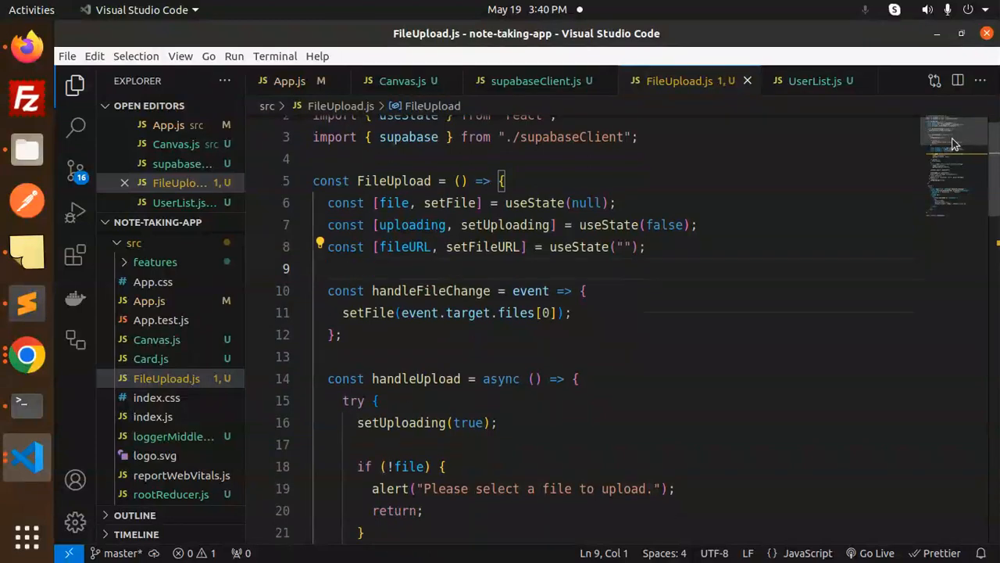
double_click(430, 200)
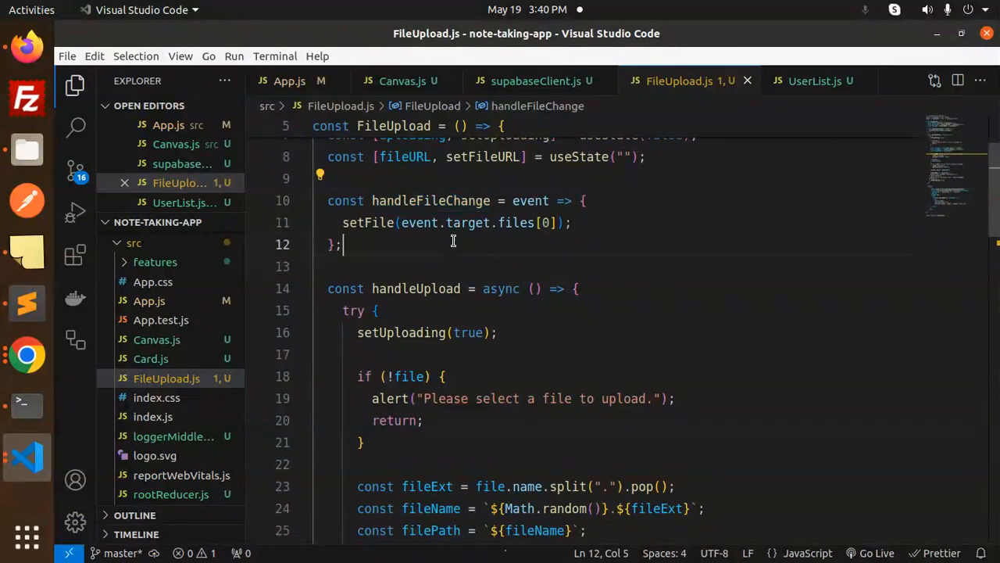
double_click(415, 288)
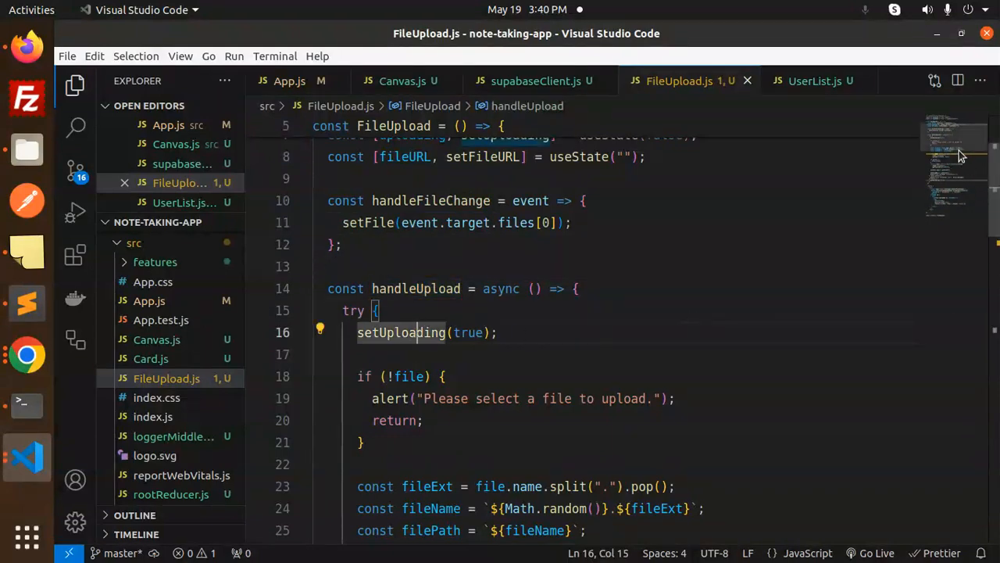
scroll(down, 3)
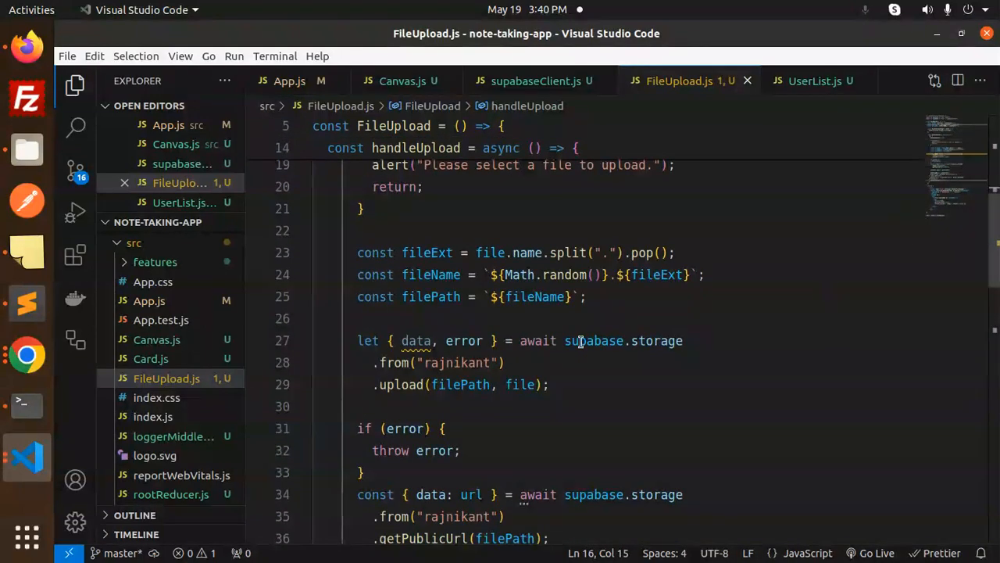
double_click(657, 341)
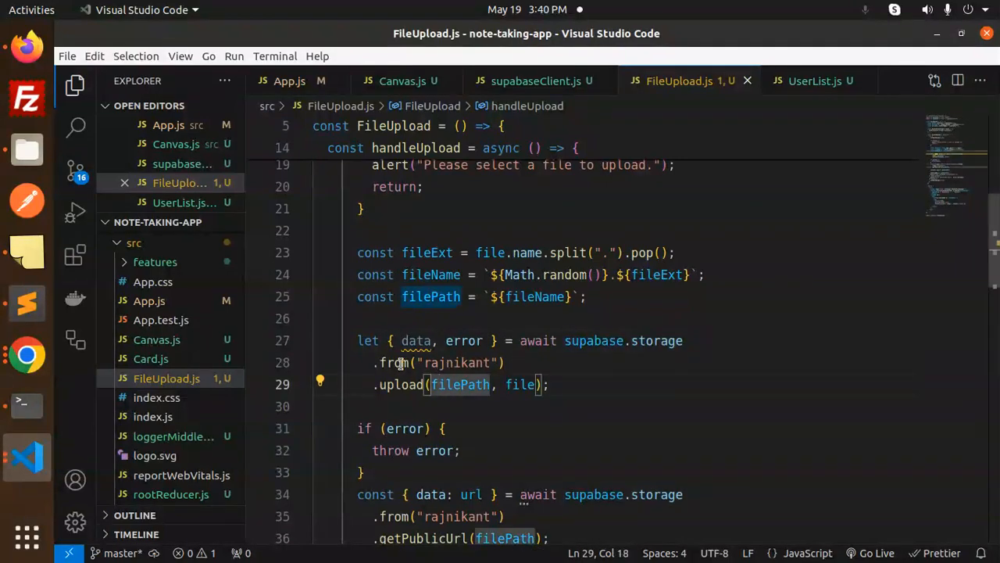
double_click(457, 362)
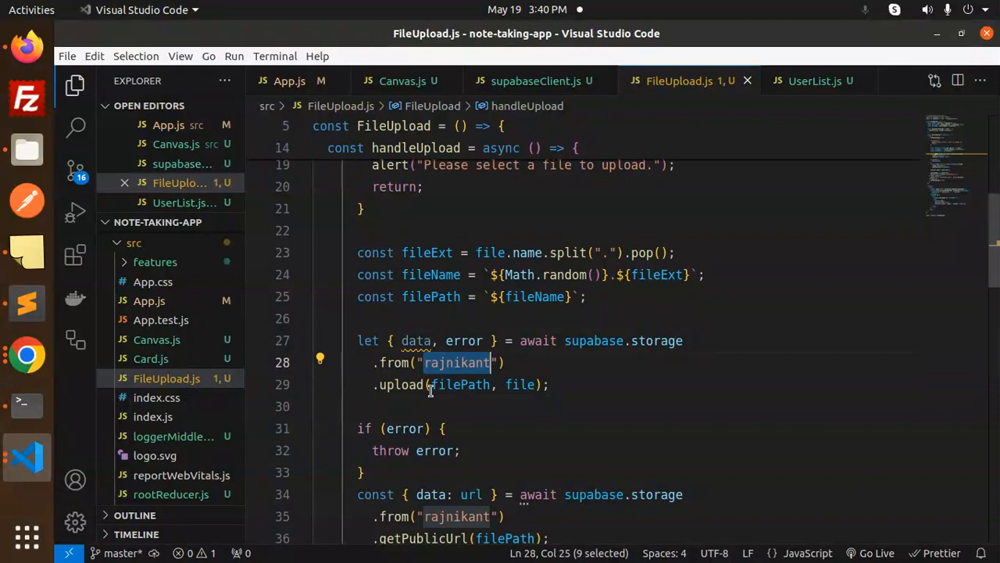
click(526, 383)
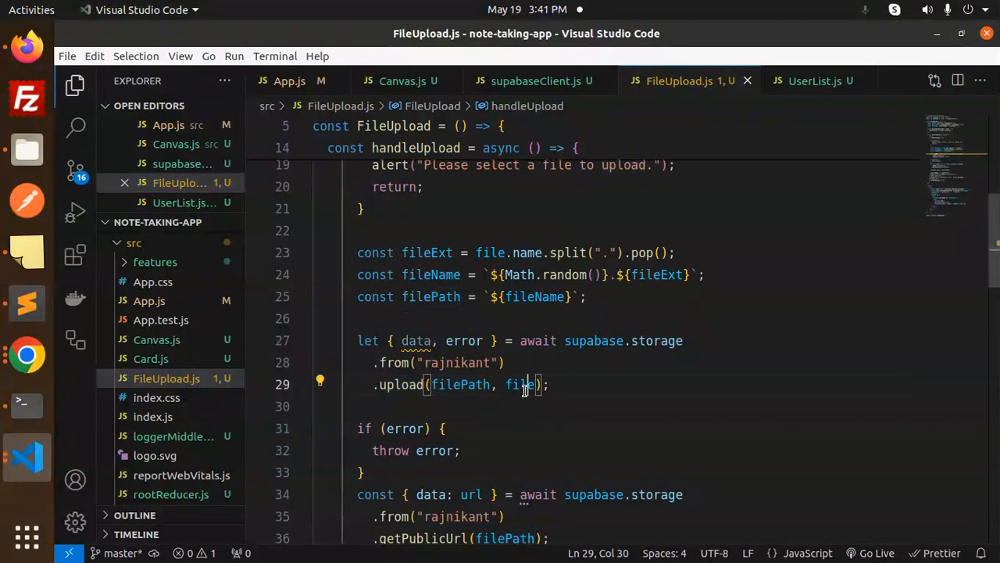
drag(357, 252, 600, 297)
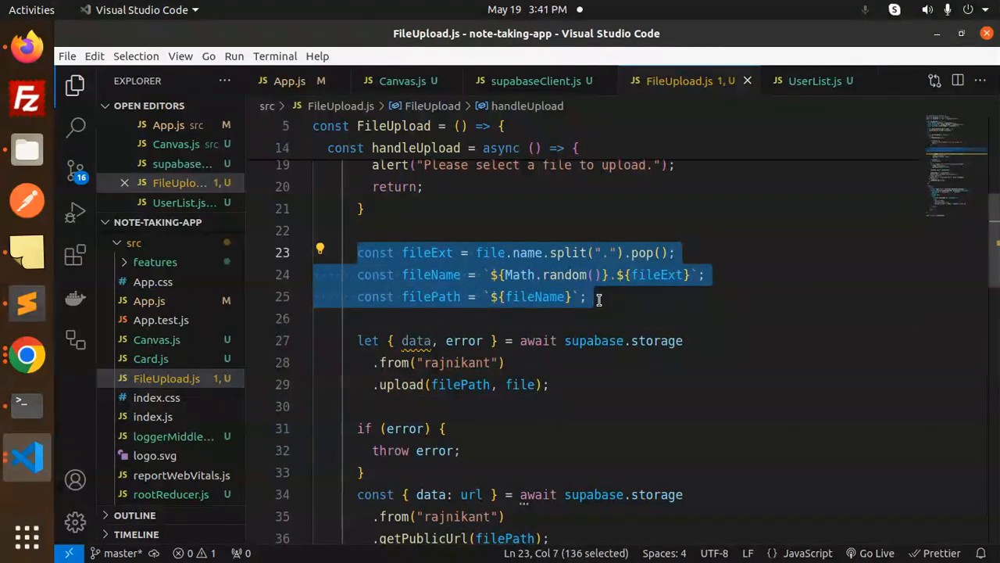
click(665, 275)
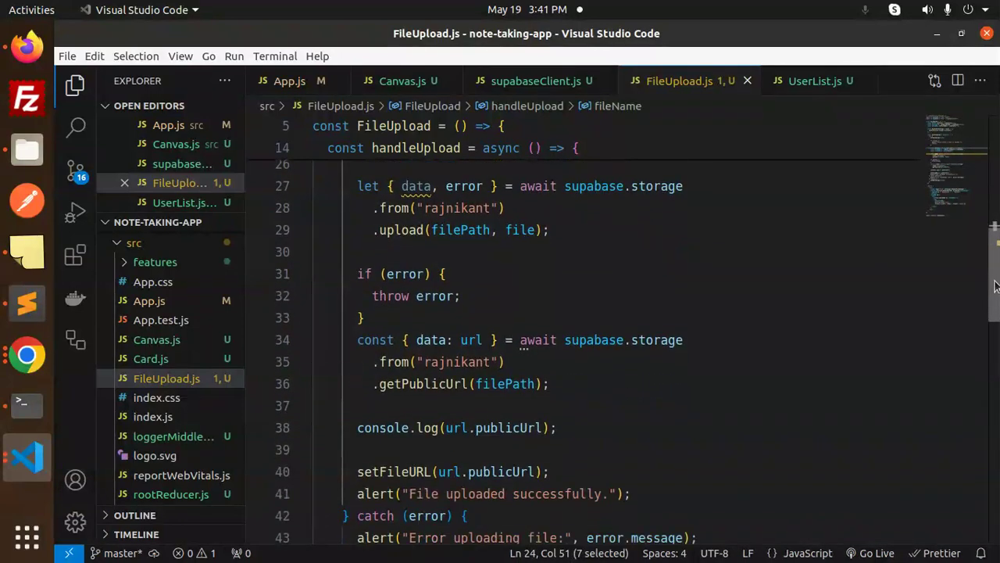
click(438, 383)
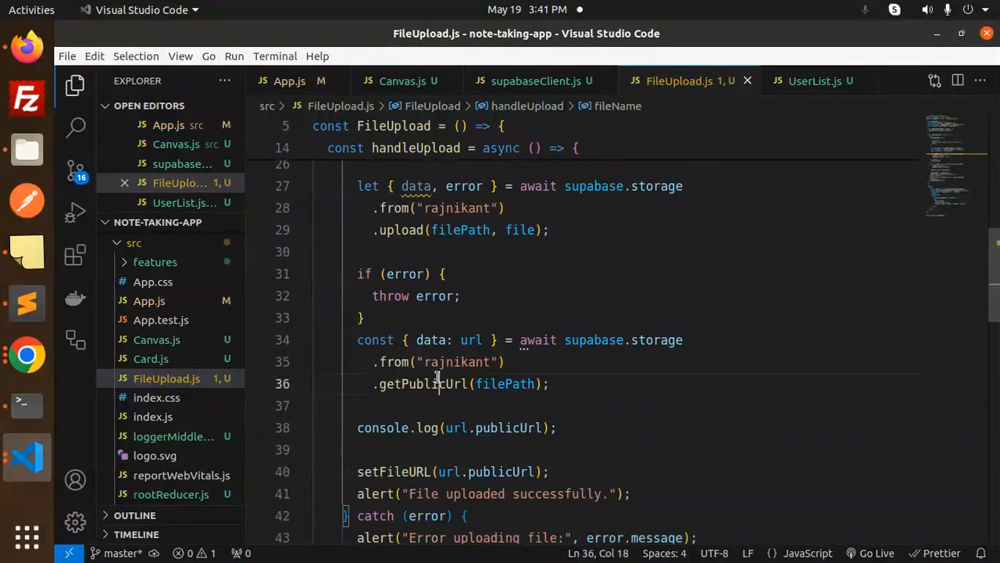
click(658, 383)
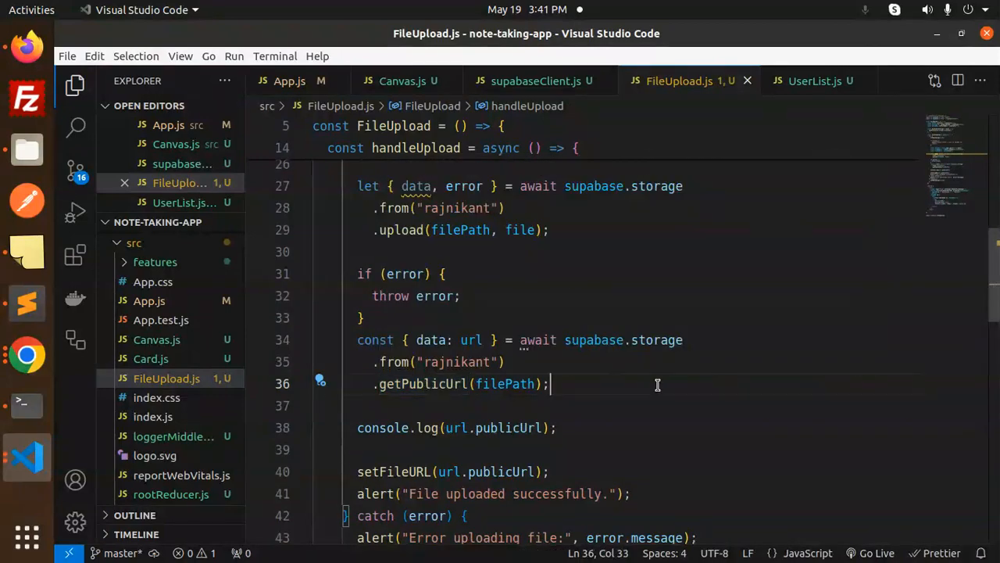
click(443, 361)
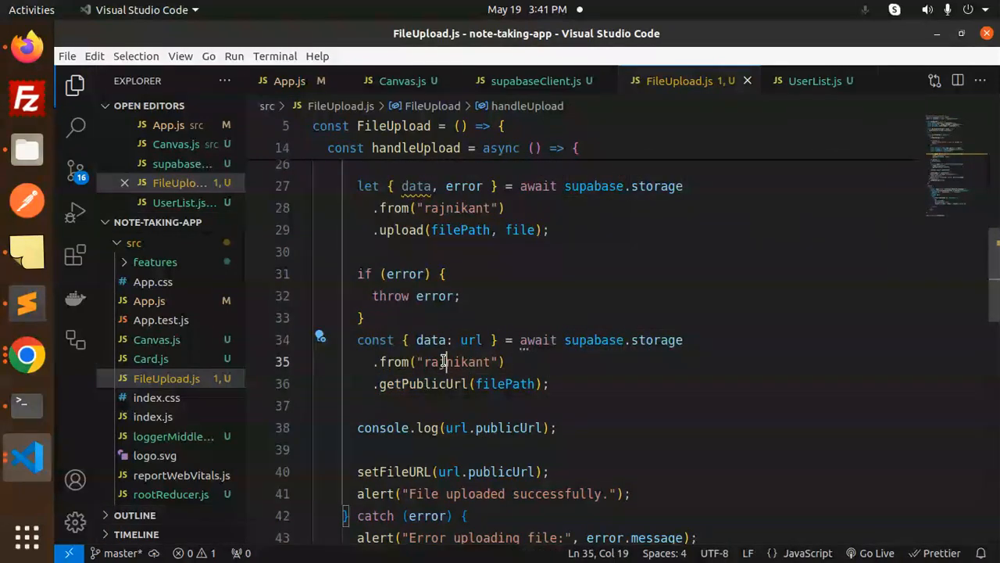
double_click(505, 383)
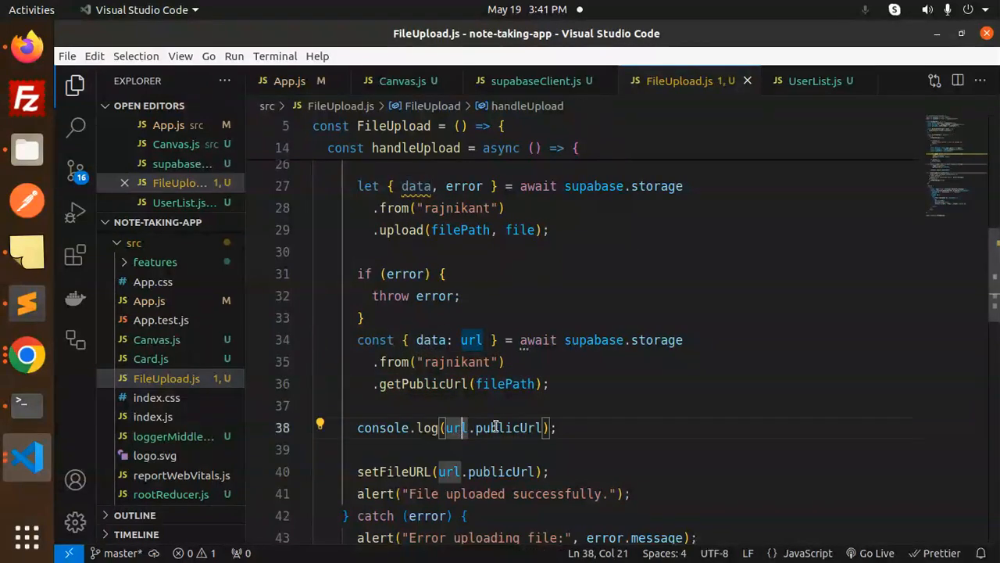
click(451, 471)
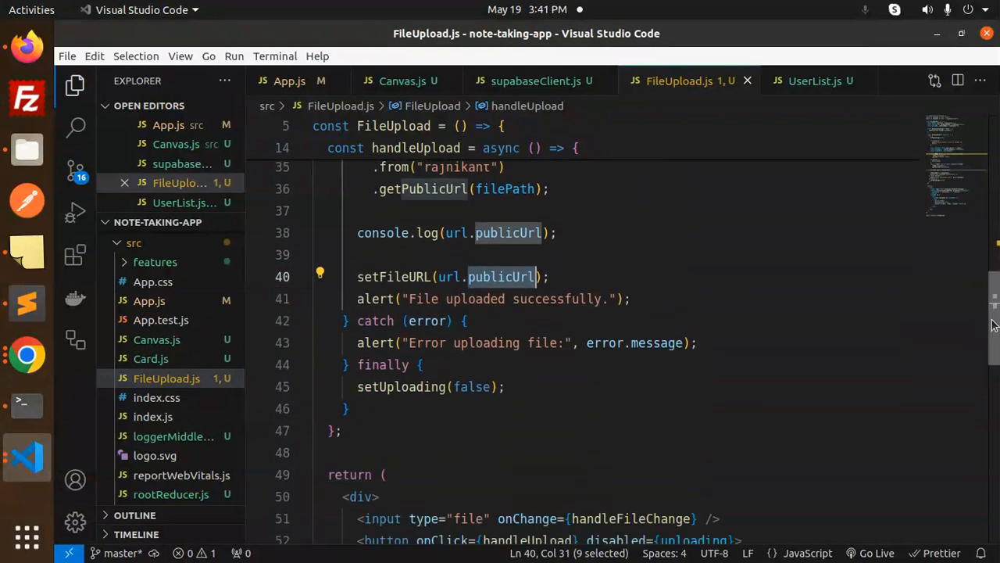
click(475, 342)
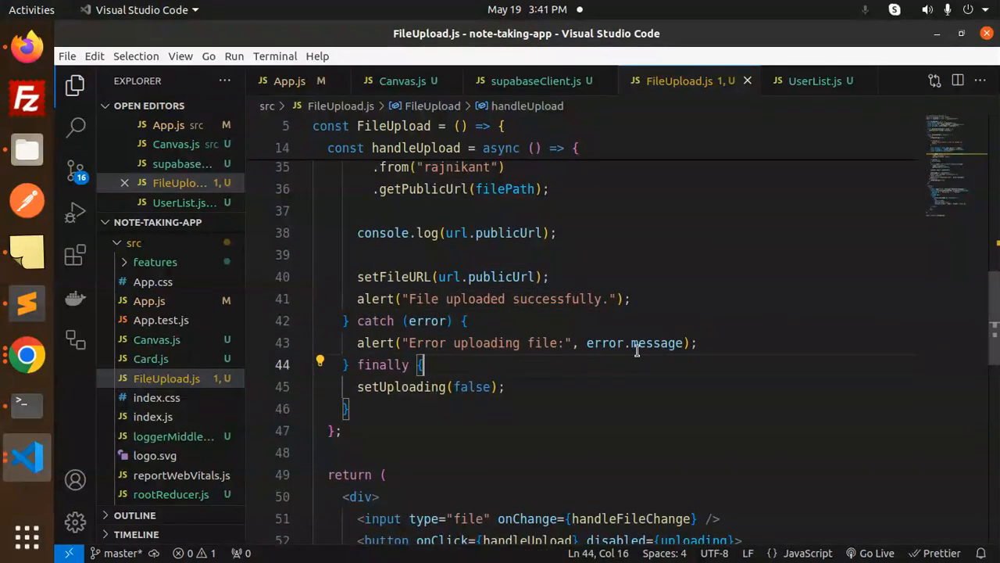
scroll(down, 3)
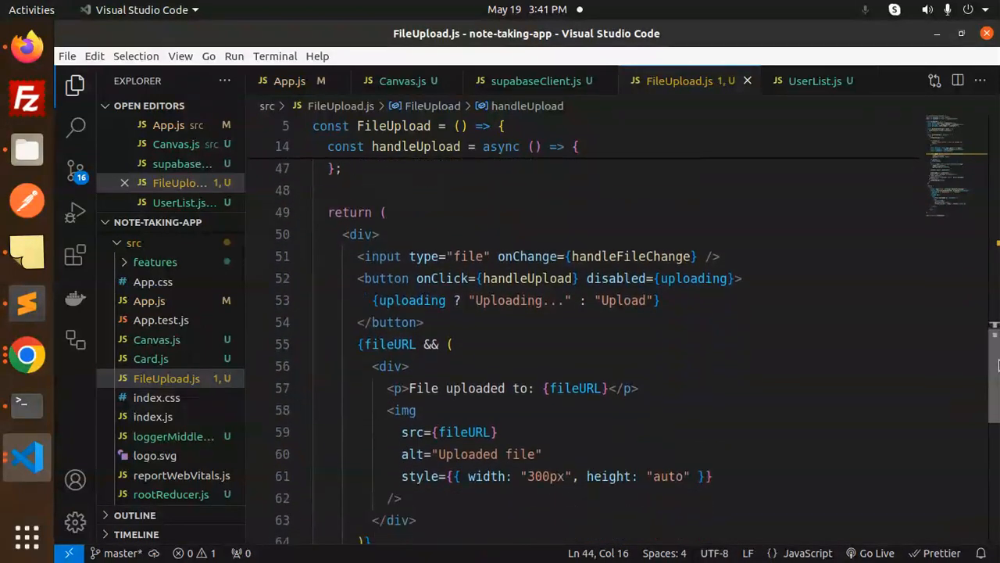
double_click(391, 330)
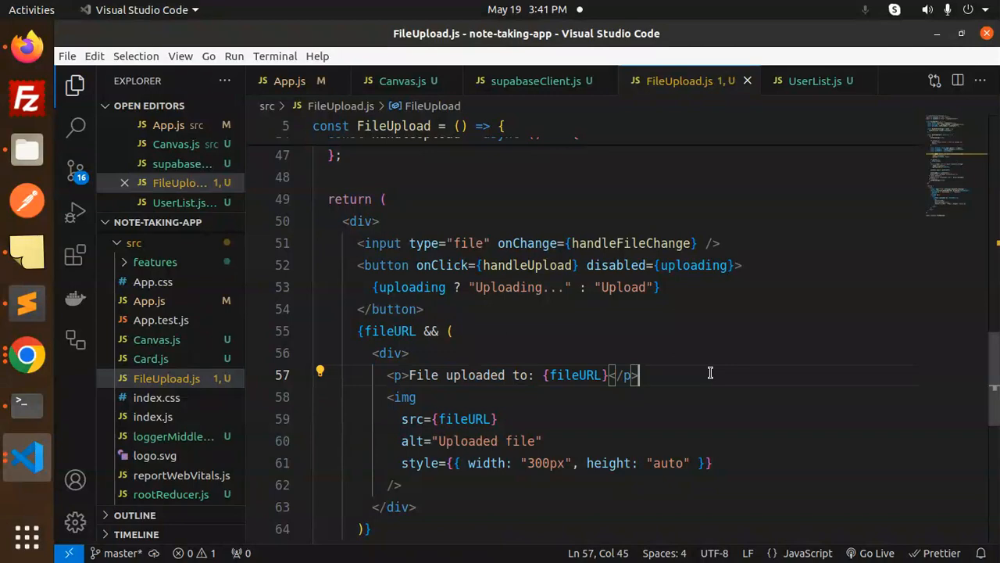
click(398, 397)
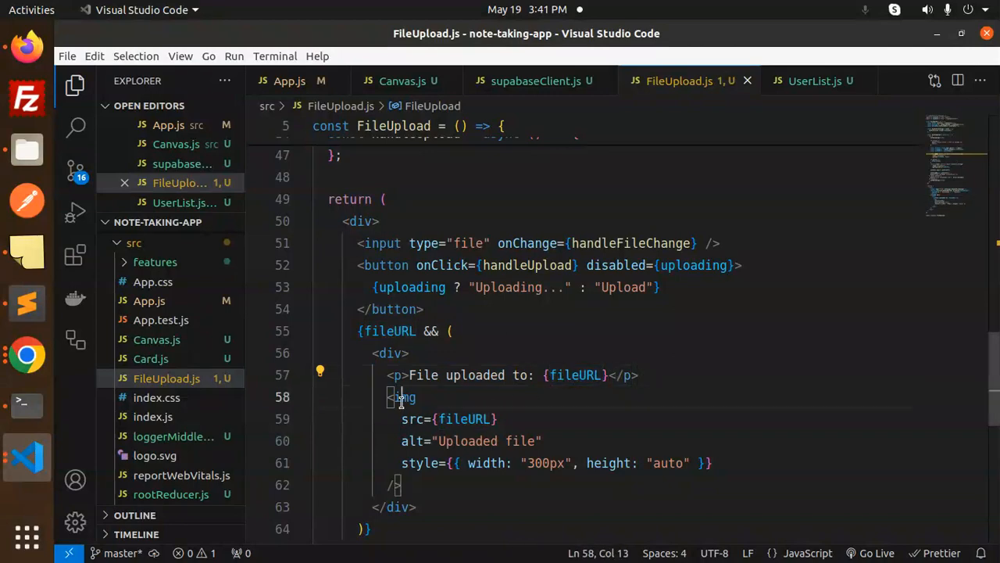
double_click(463, 419)
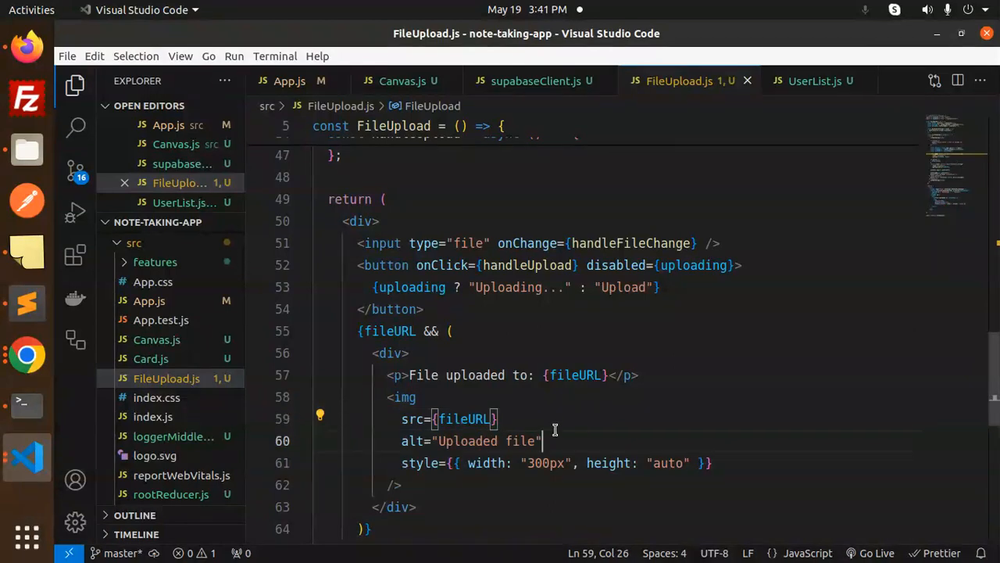
click(449, 330)
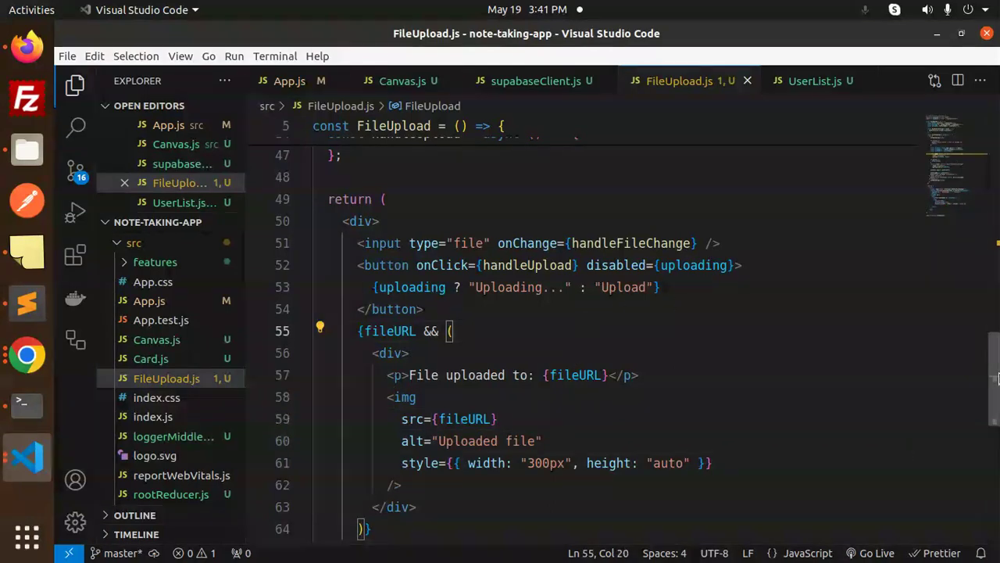
scroll(down, 3)
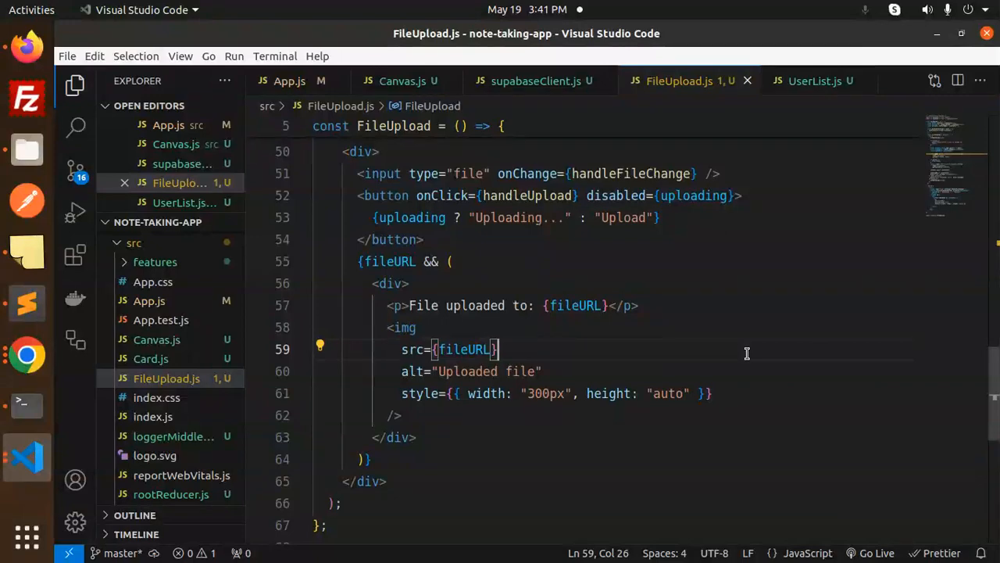
mouse_move(289, 319)
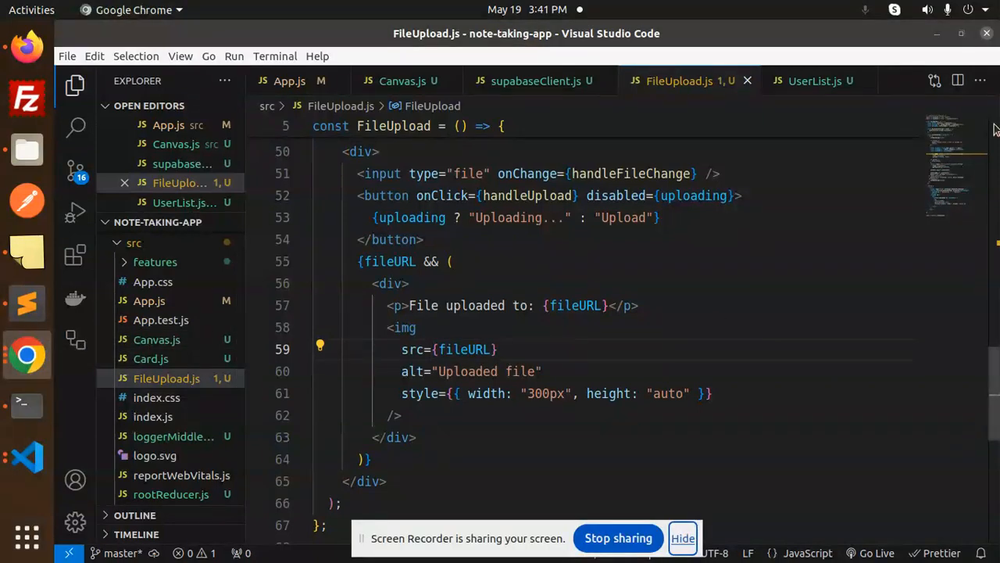
mouse_move(806, 151)
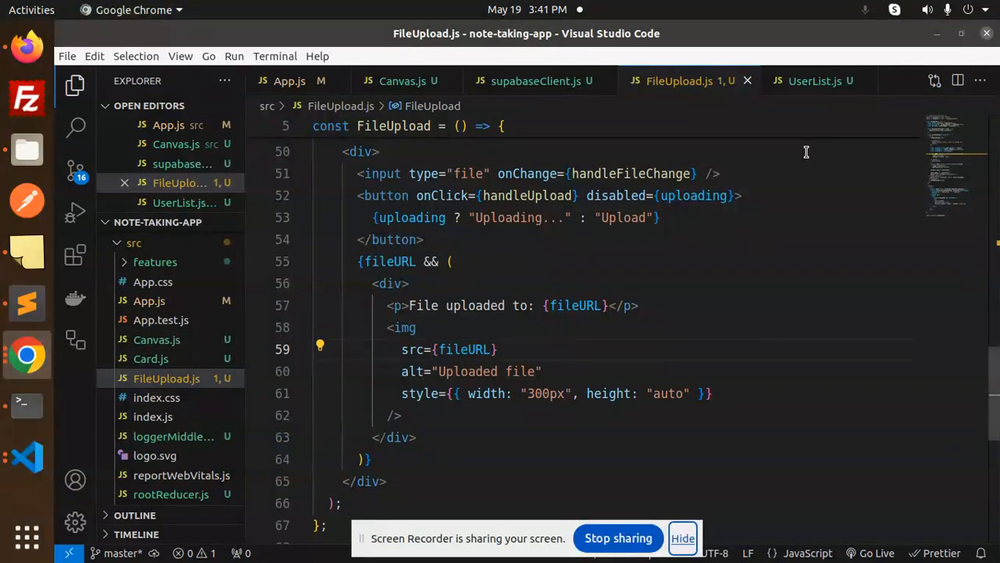